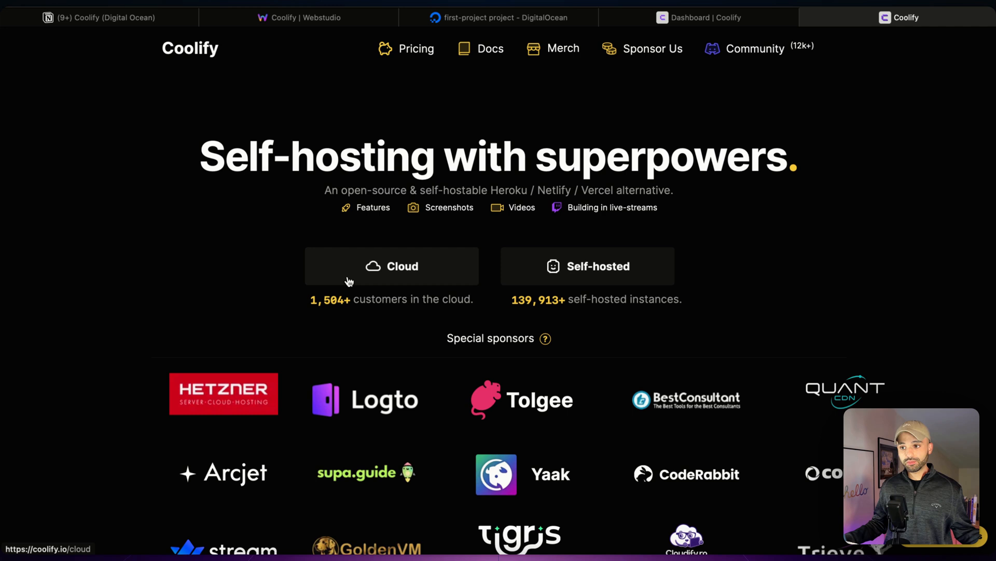
mouse_move(652, 266)
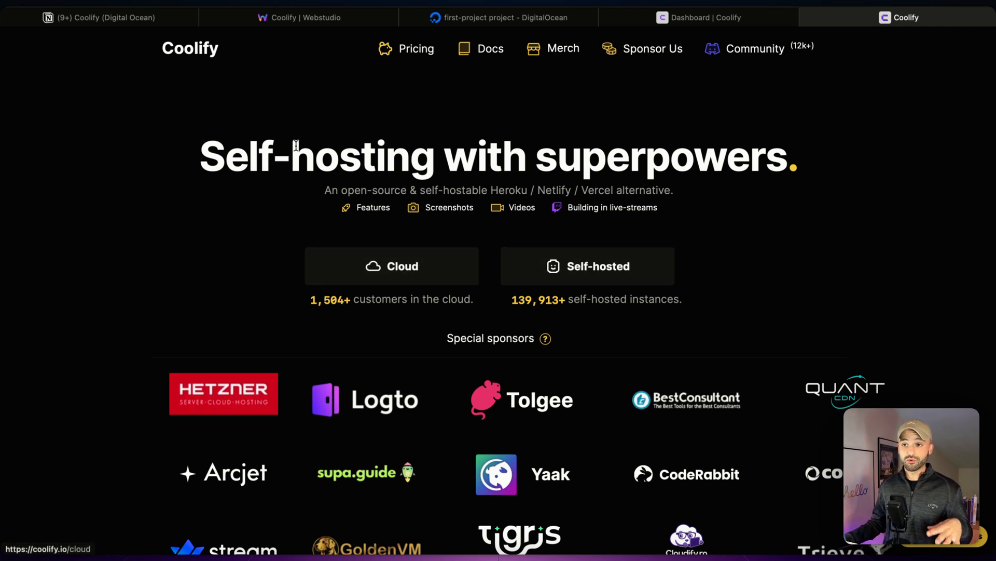
Step: Bring up the Notion guide 'Coolify (Digital Ocean)' with its deployment steps
click(98, 17)
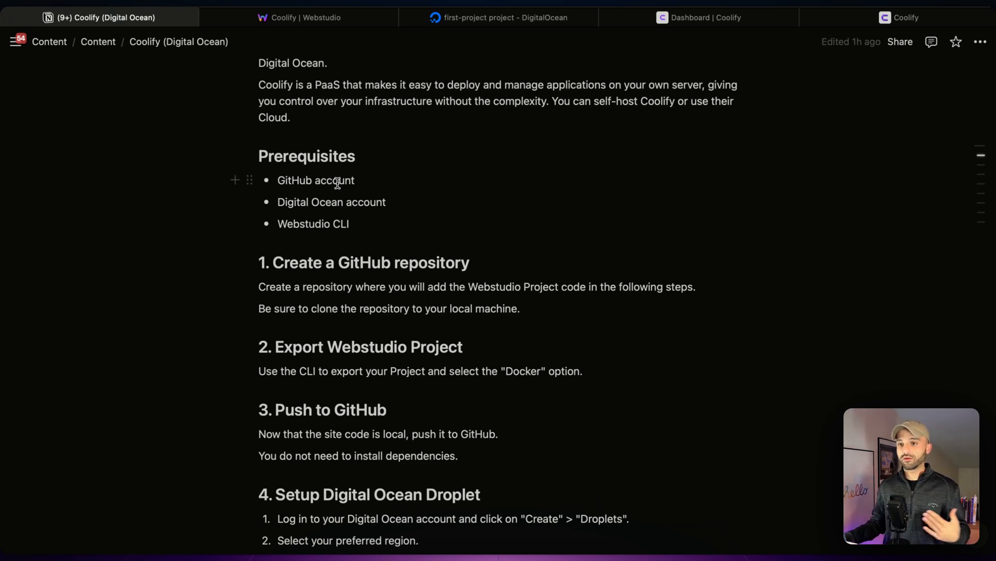
scroll(down, 3)
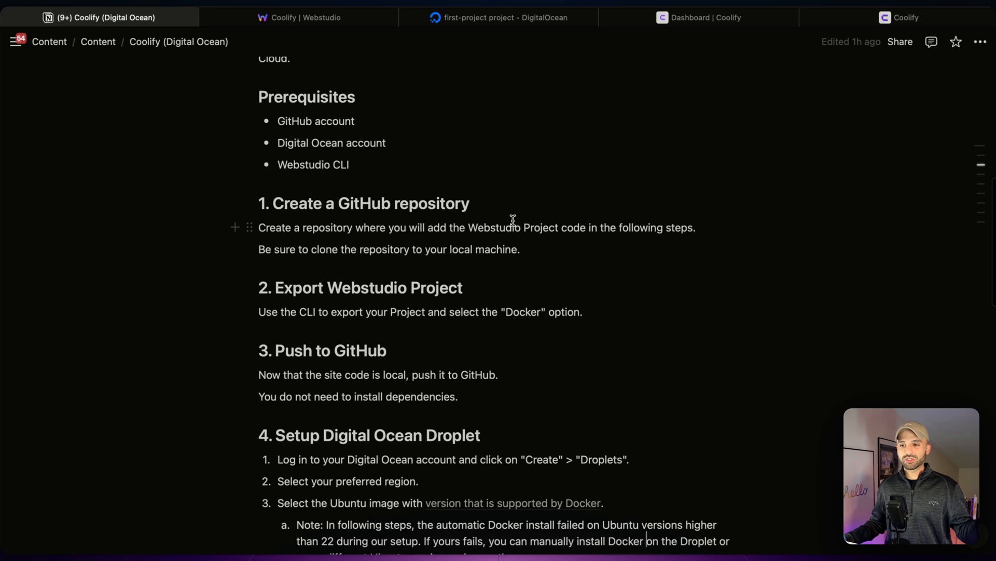
mouse_move(459, 118)
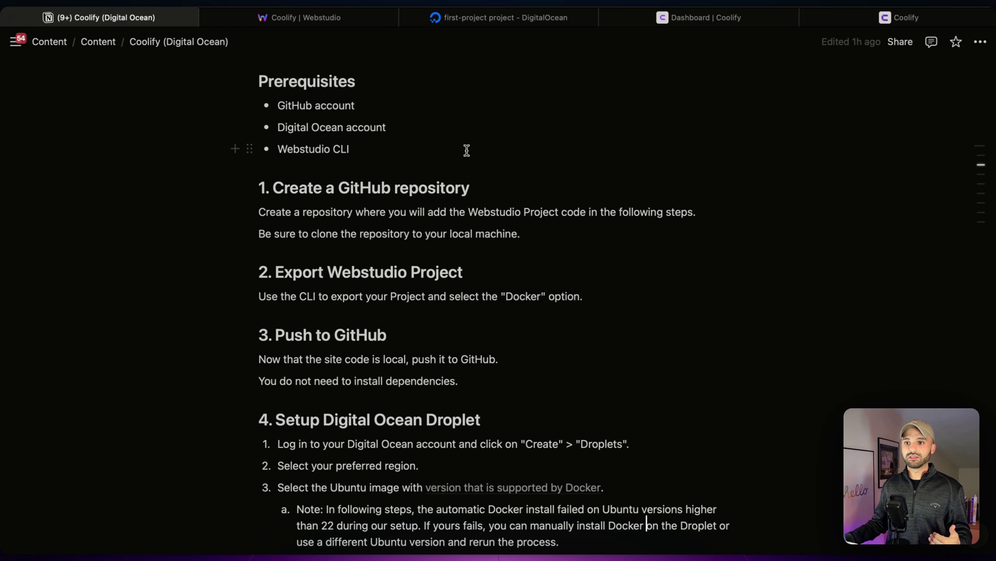
scroll(down, 3)
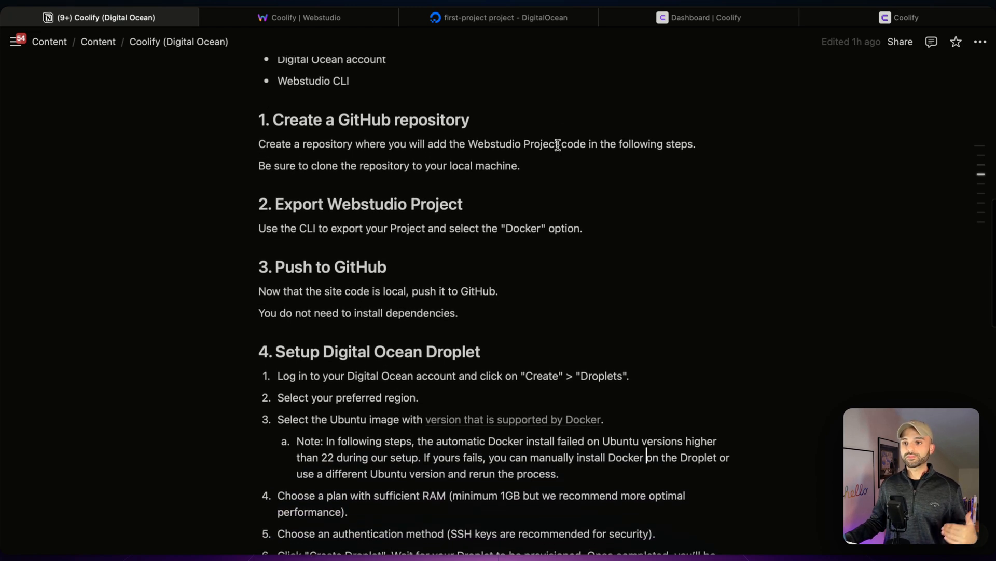
scroll(up, 3)
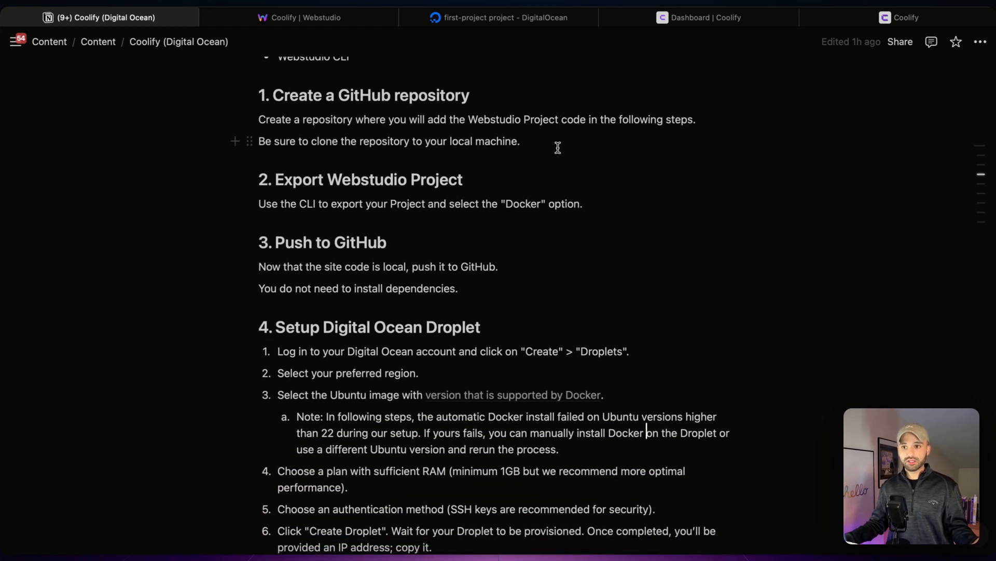
scroll(up, 3)
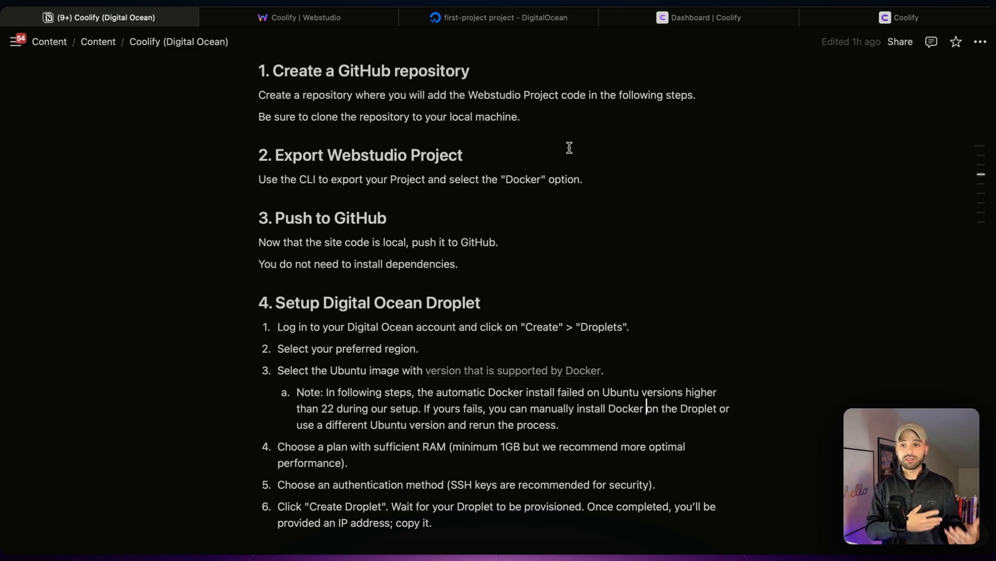
scroll(down, 3)
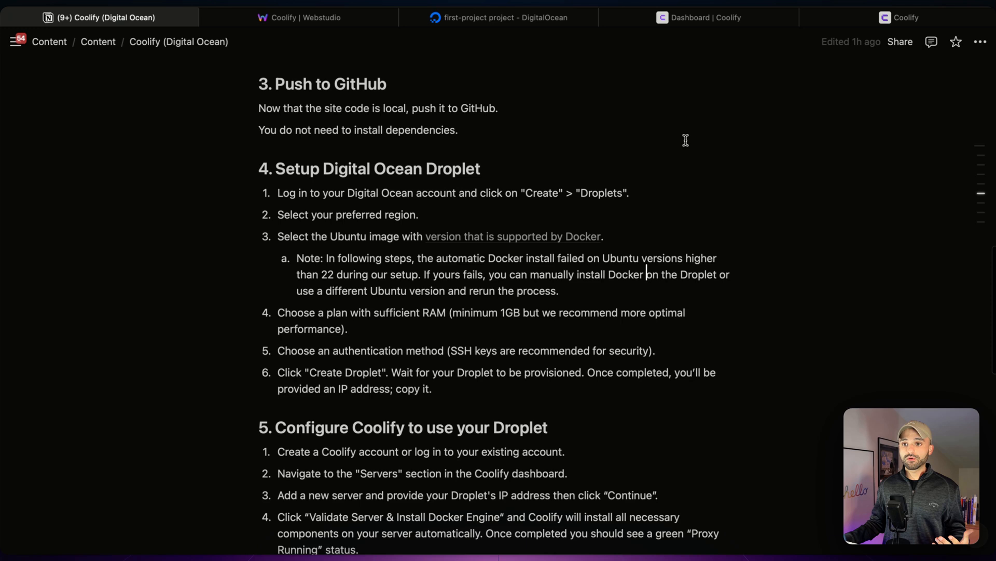
scroll(down, 3)
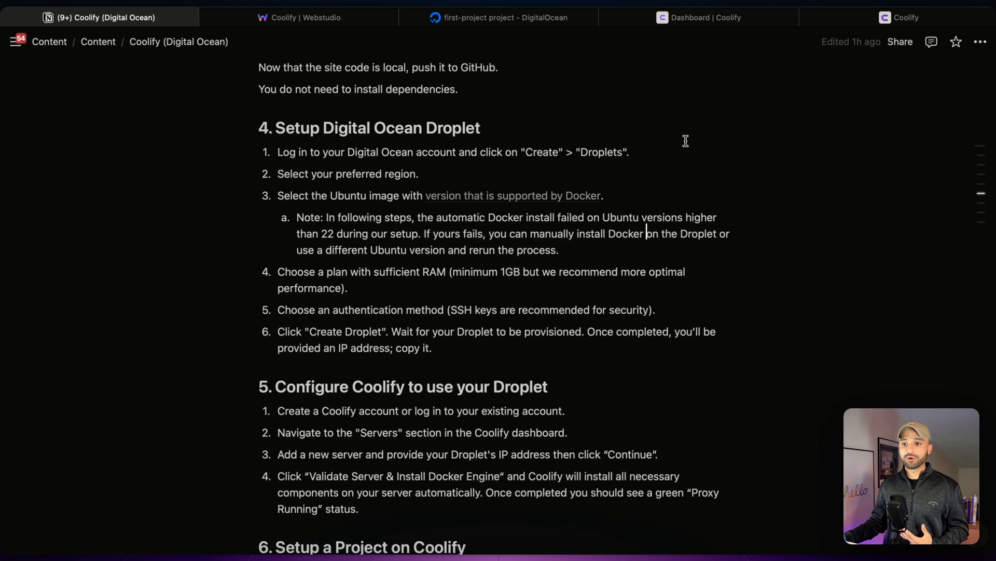
scroll(down, 3)
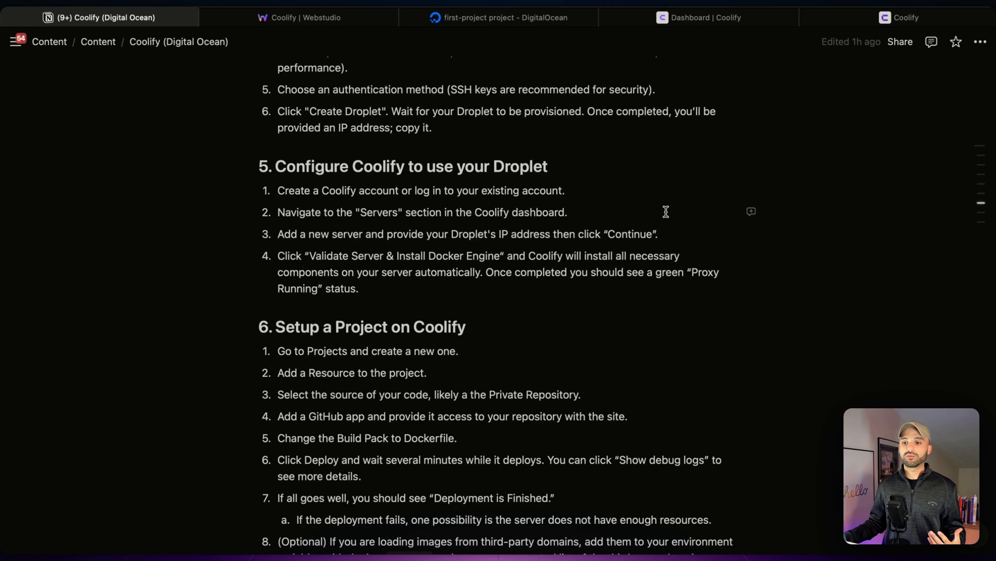
scroll(down, 3)
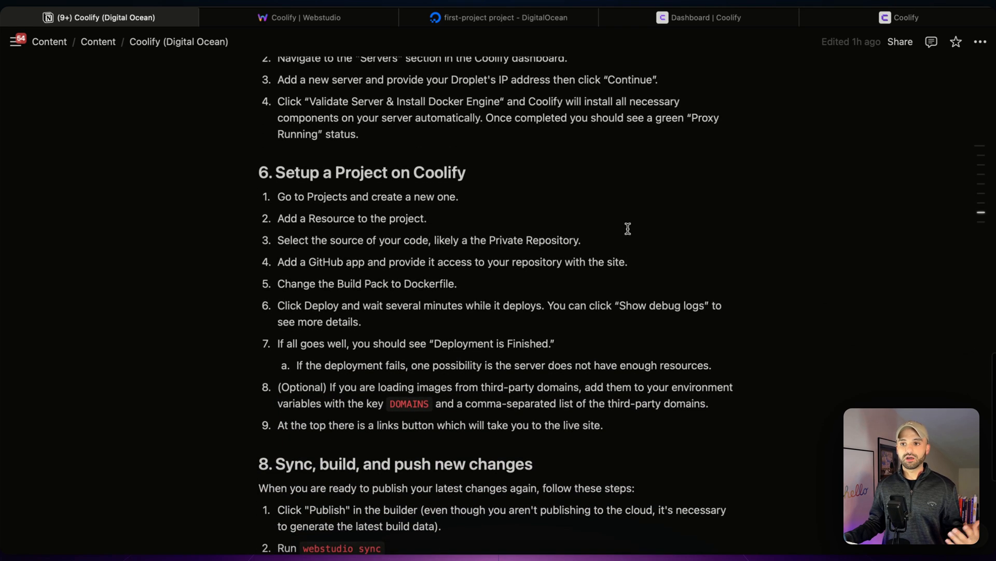
scroll(down, 3)
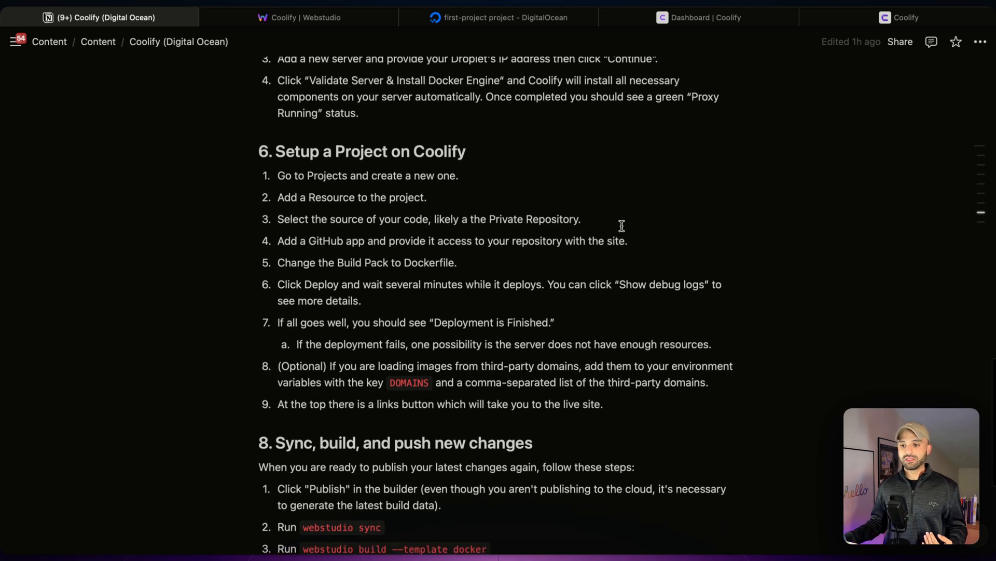
scroll(down, 3)
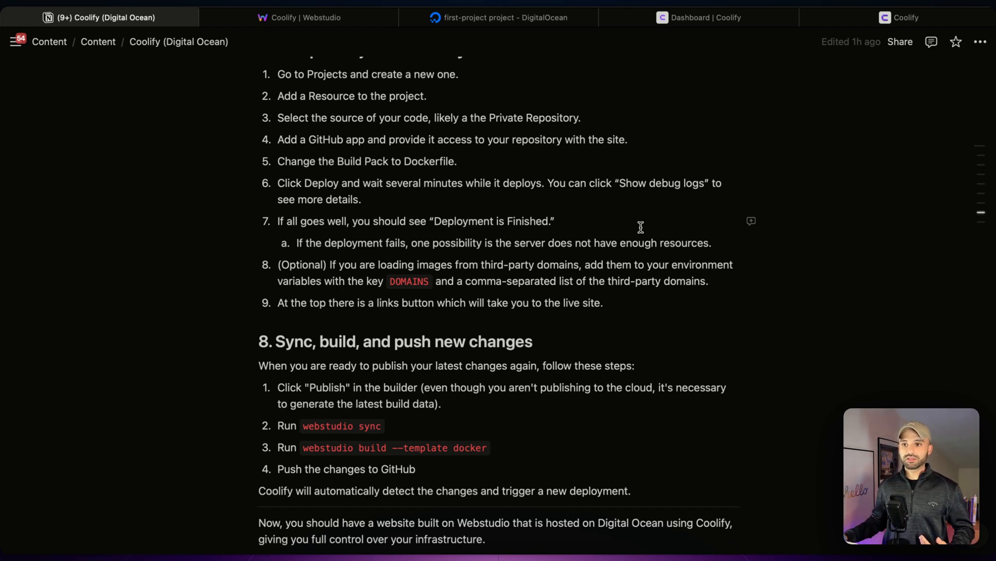
scroll(up, 3)
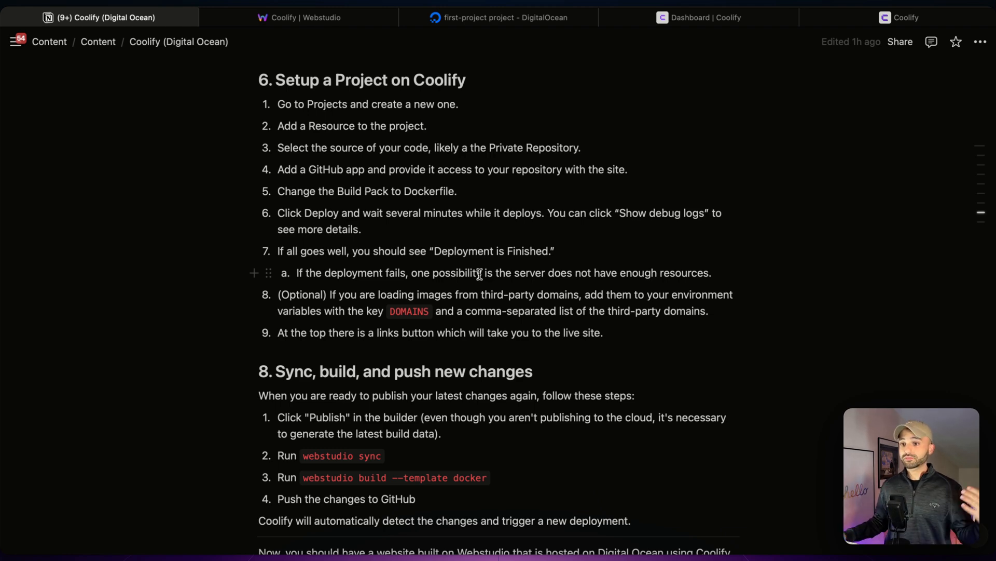
scroll(up, 3)
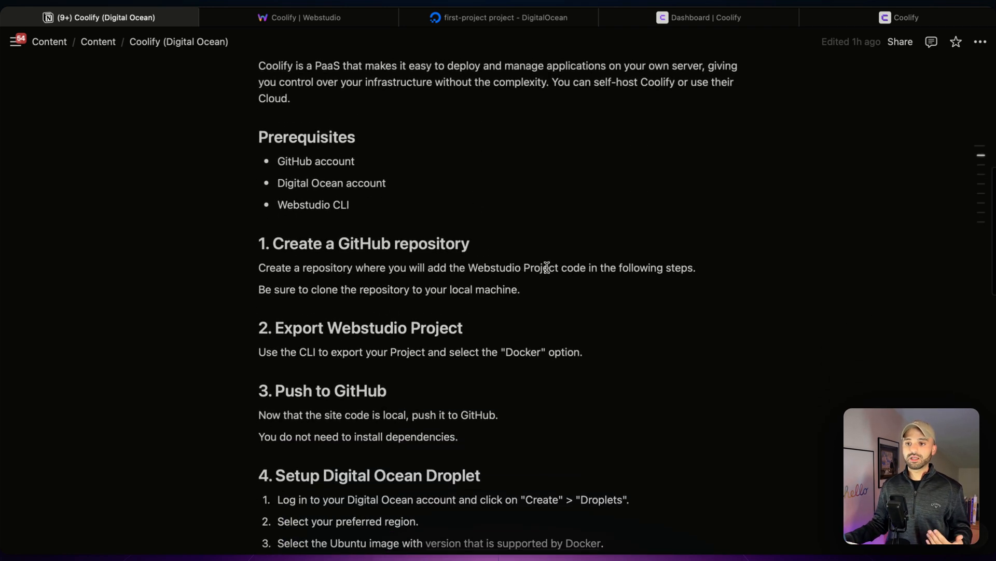
scroll(down, 3)
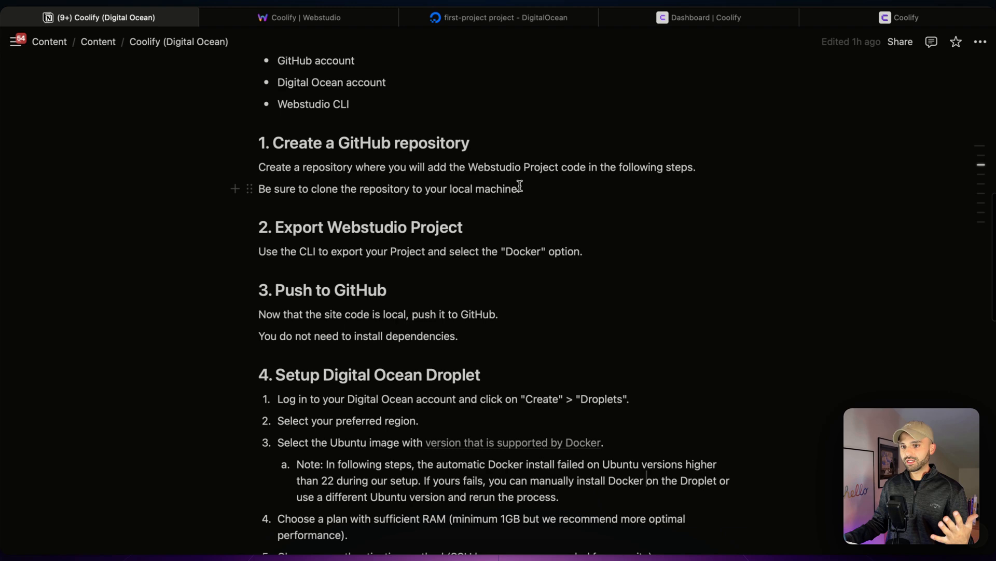
mouse_move(504, 200)
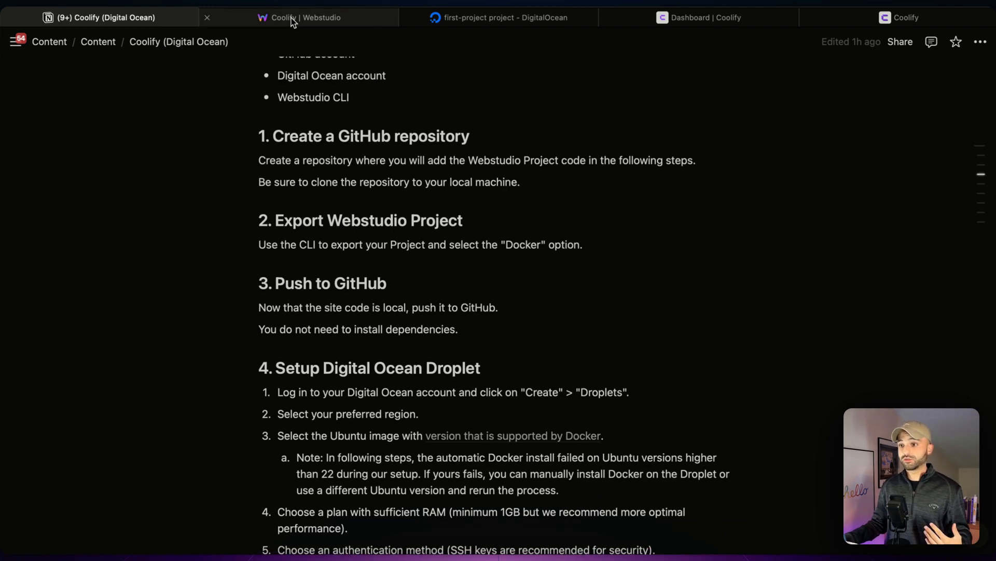
Step: Create a custom share link for FinanceFlow in Webstudio, copy it, and return to the terminal
click(299, 18)
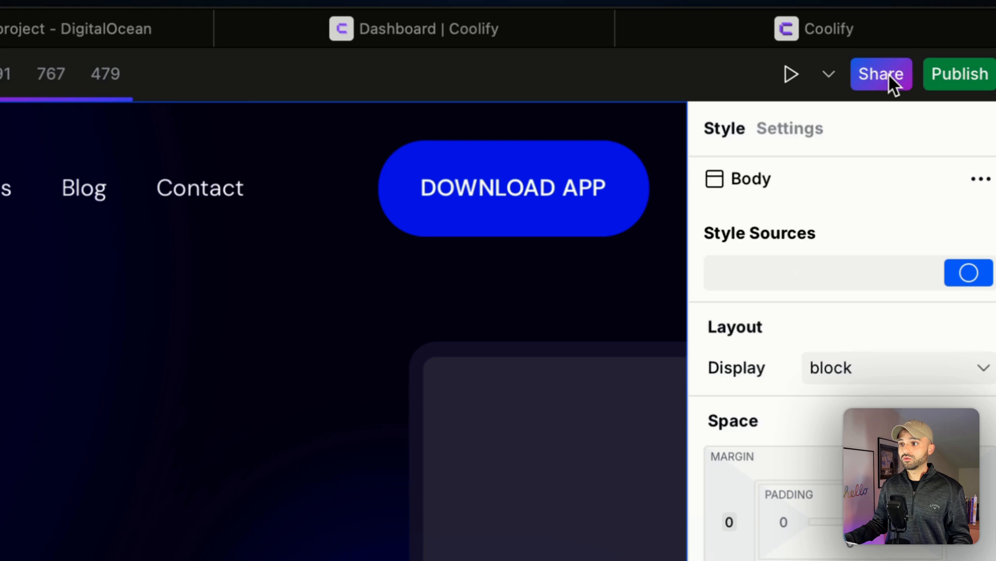
click(881, 74)
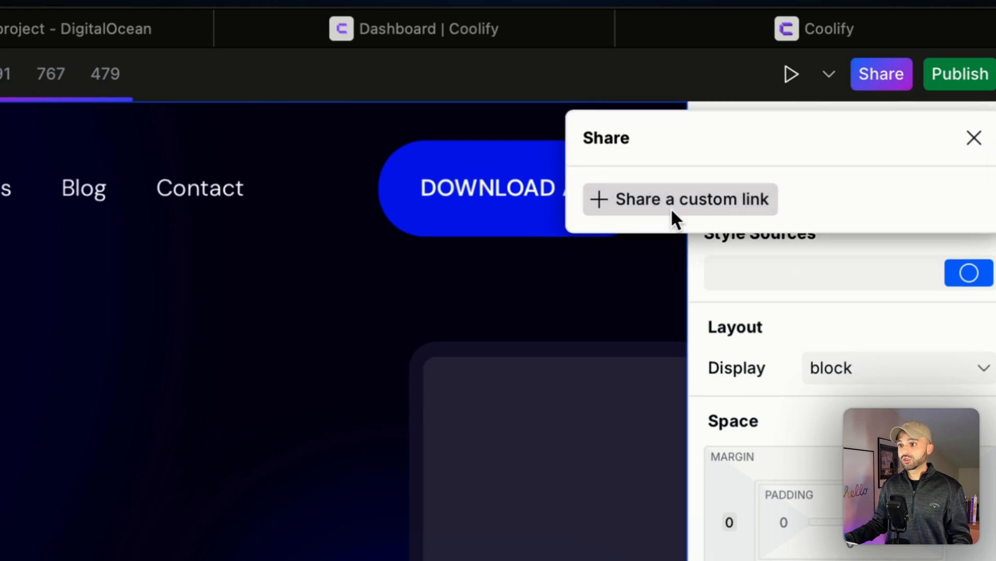
click(679, 199)
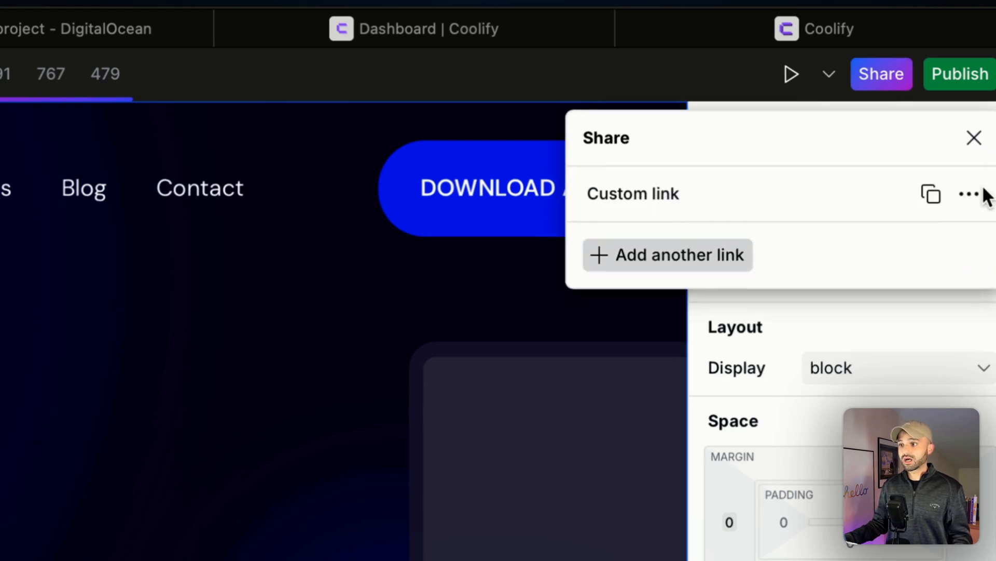
click(931, 194)
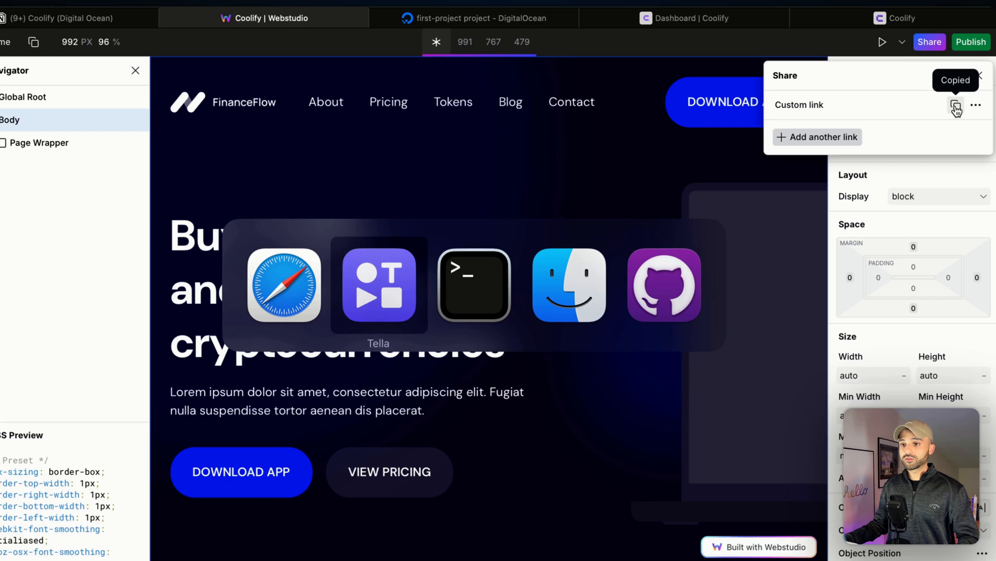
click(473, 284)
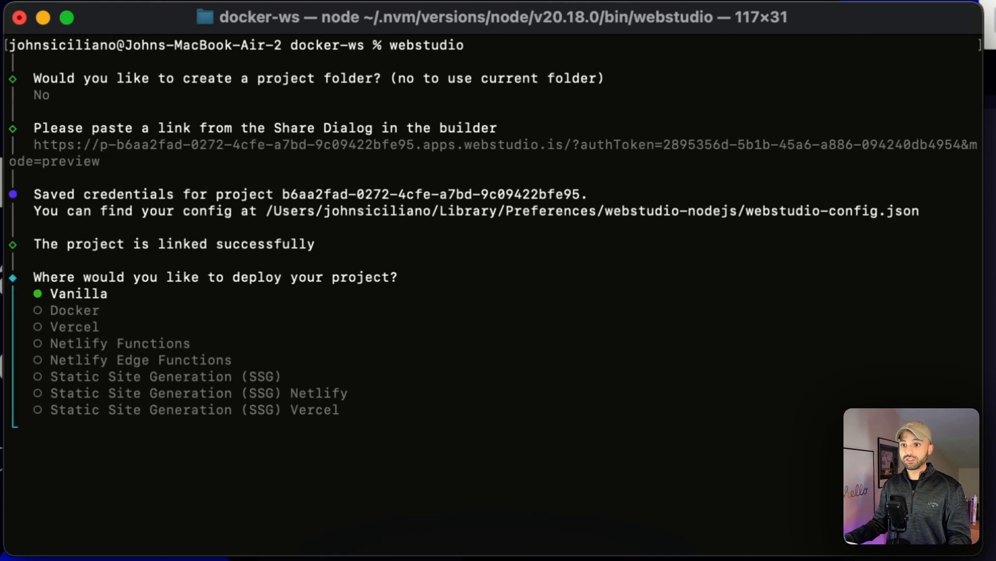
Step: Choose Docker as the deployment target, skip installing dependencies, and let the CLI build finish
key(Down)
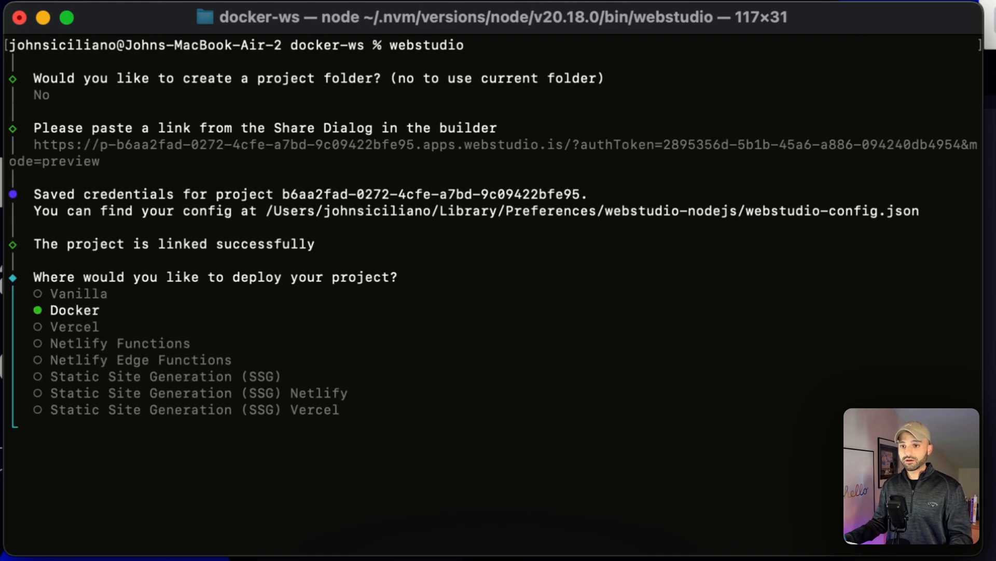
key(Return)
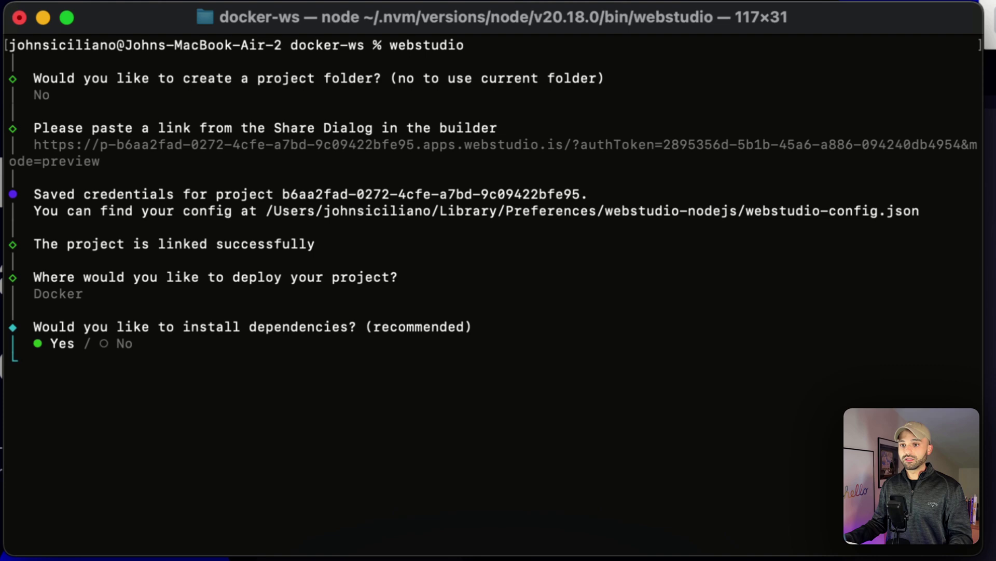
key(Right)
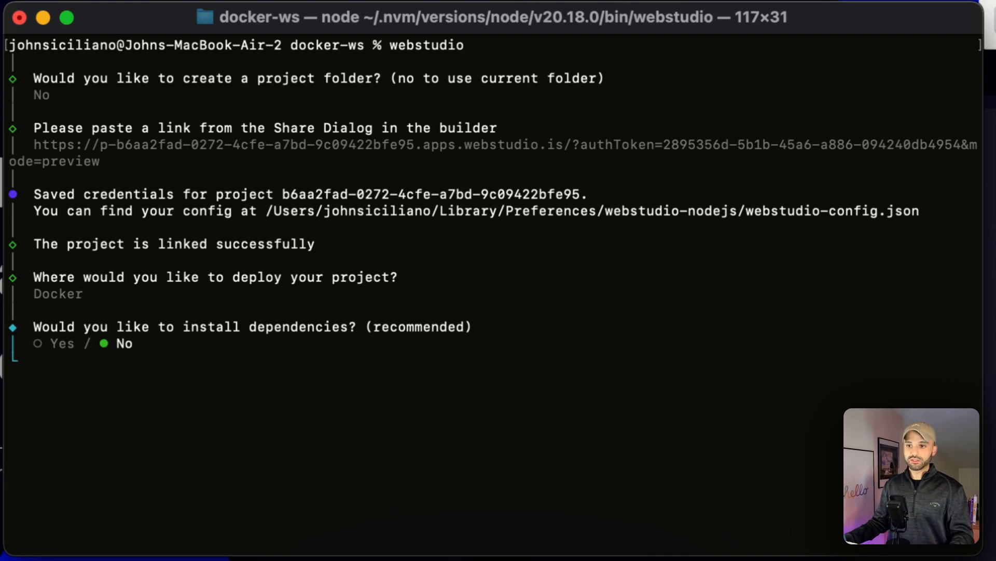
key(Return)
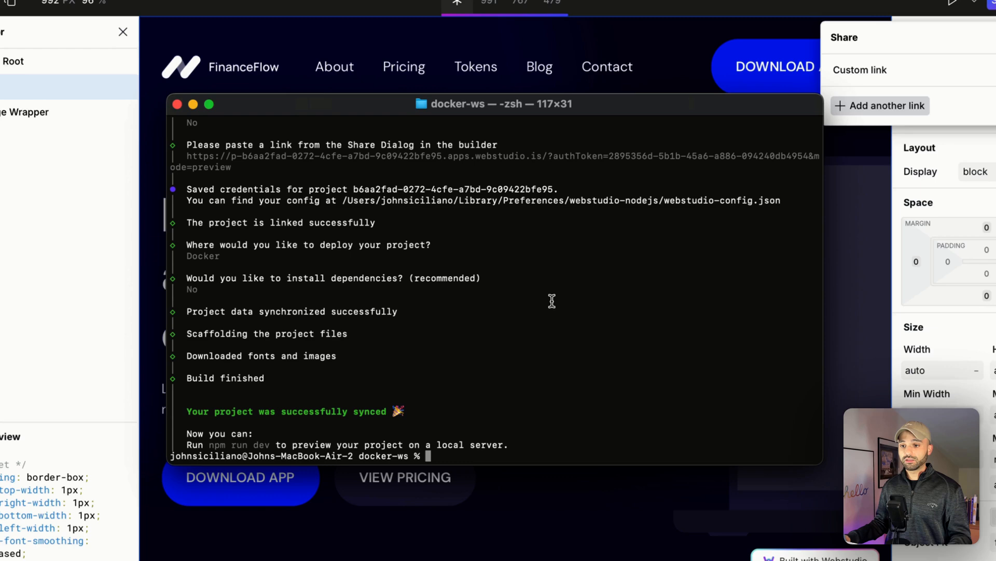
click(959, 99)
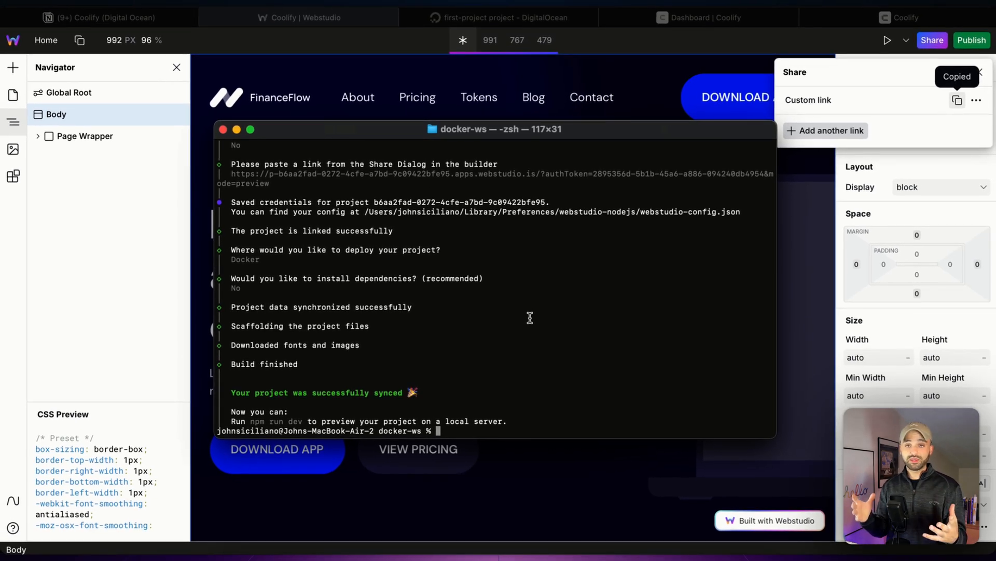
mouse_move(299, 78)
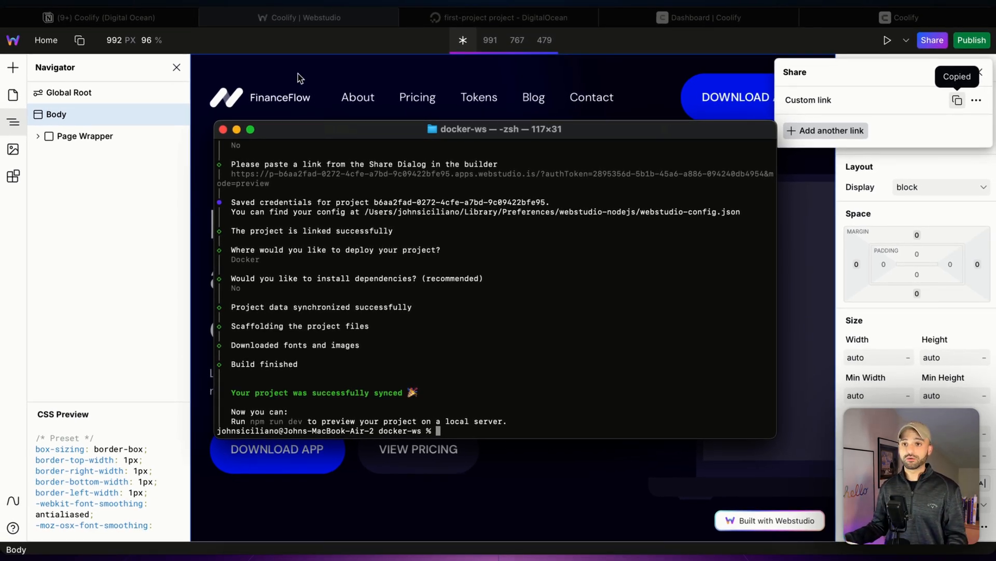
click(99, 17)
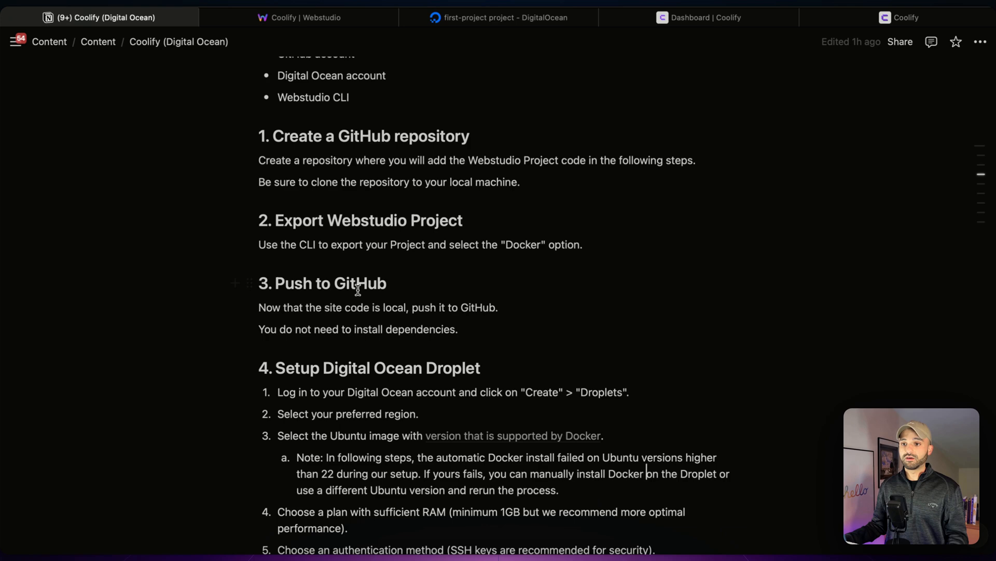
Step: Scroll the guide to '4. Setup Digital Ocean Droplet' and switch to the DigitalOcean project
scroll(down, 3)
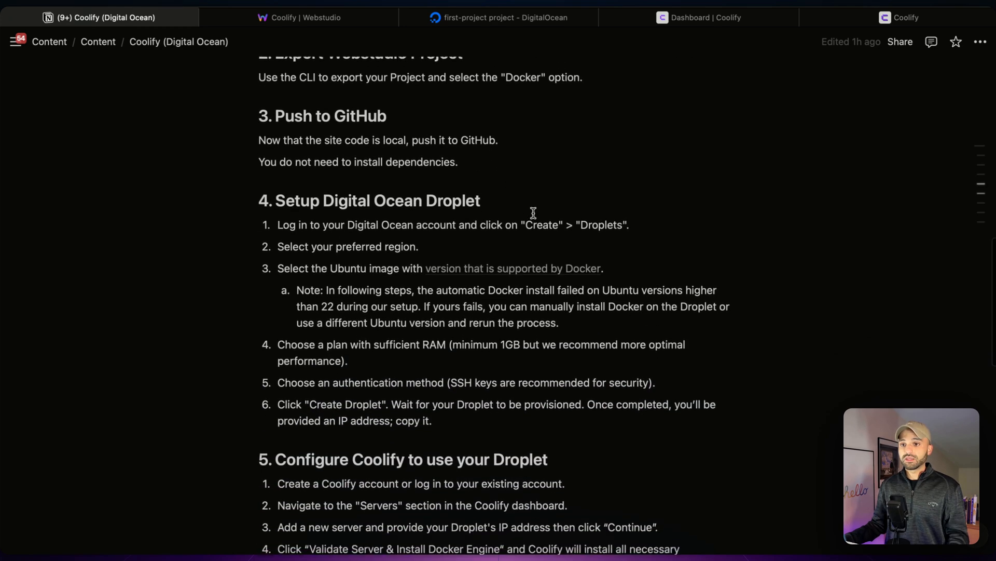
scroll(down, 3)
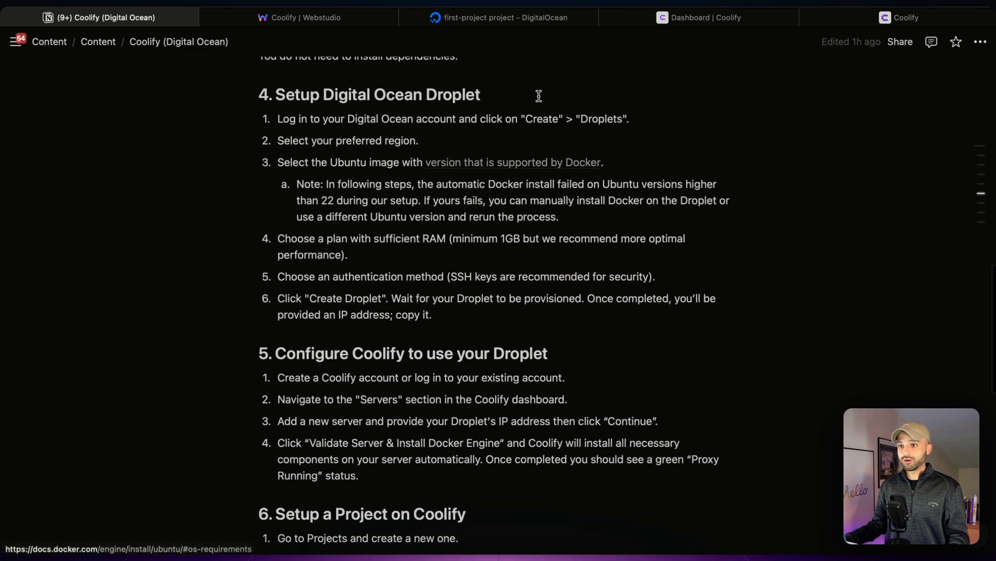
click(500, 17)
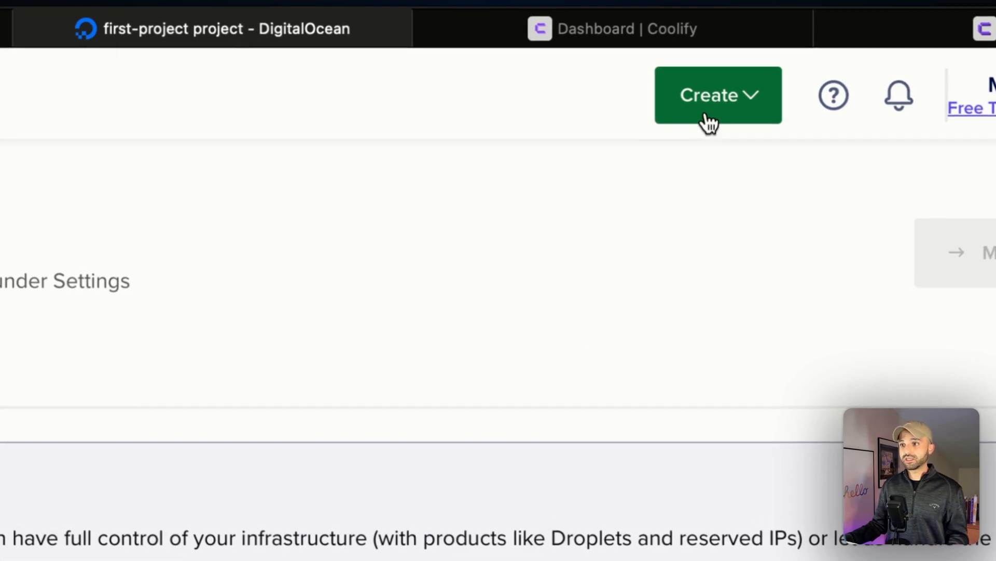
Step: Start a new Ubuntu 20.04 droplet on the Basic Regular $6/month plan, reaching the Authentication section
click(718, 96)
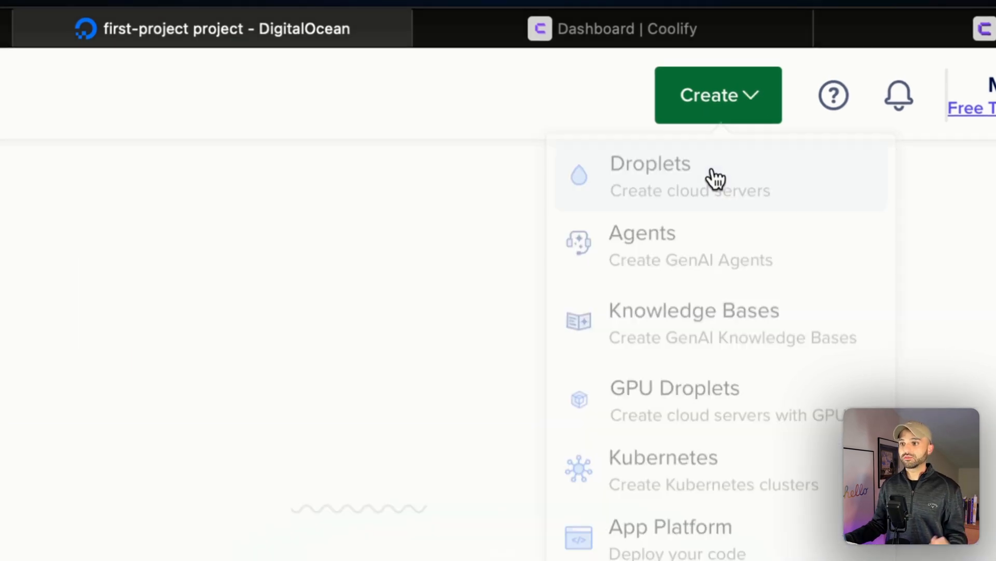
click(650, 163)
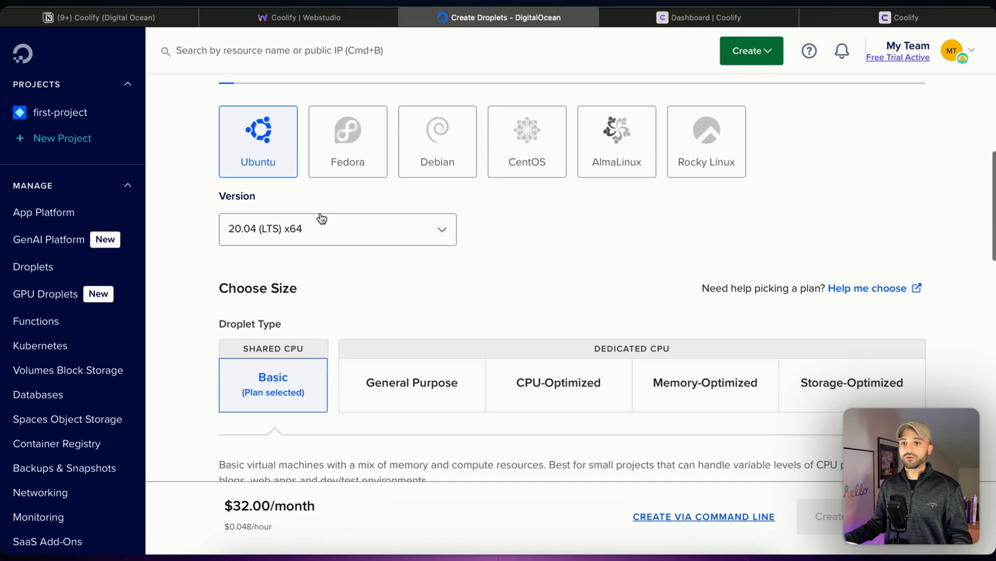
scroll(down, 3)
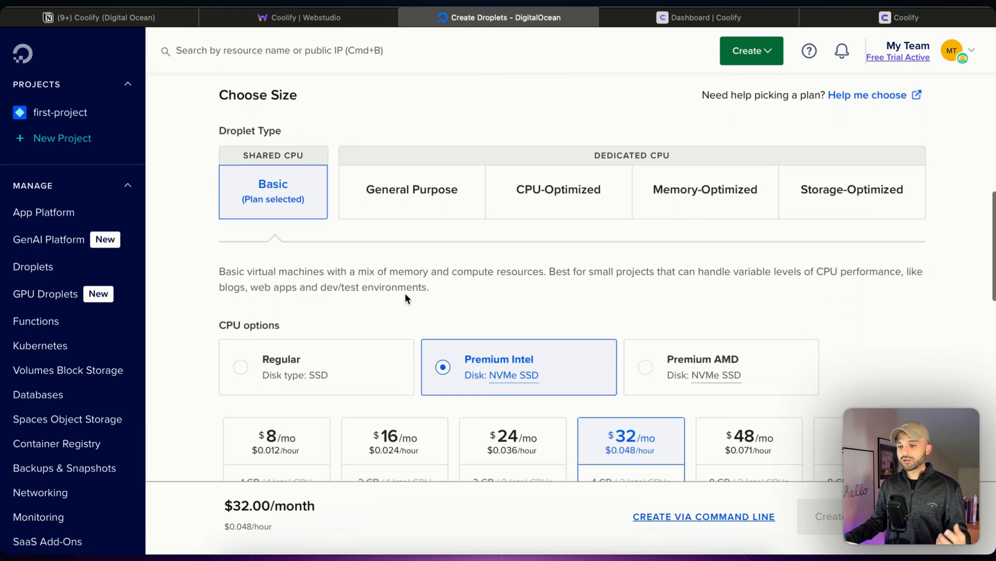
mouse_move(292, 194)
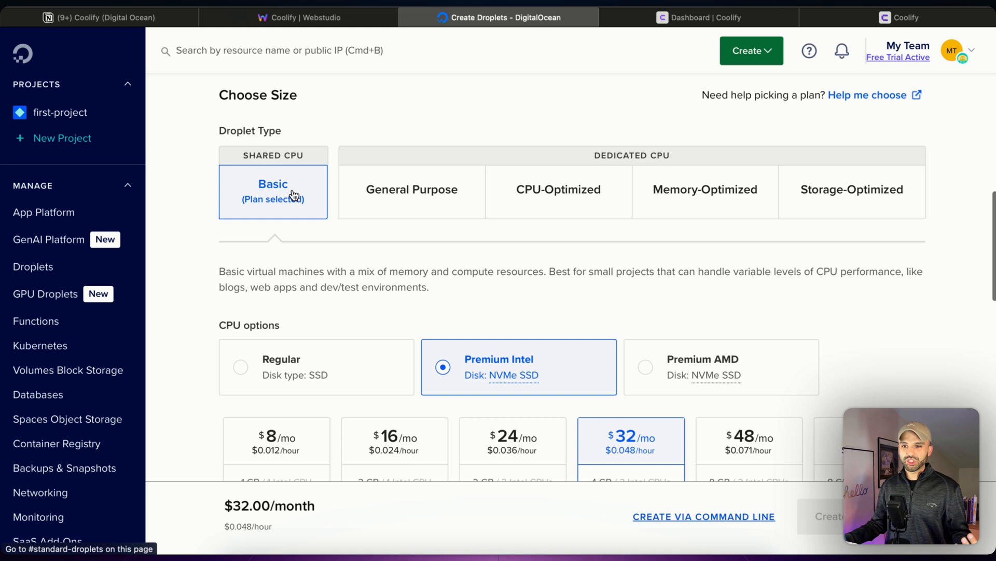
scroll(down, 3)
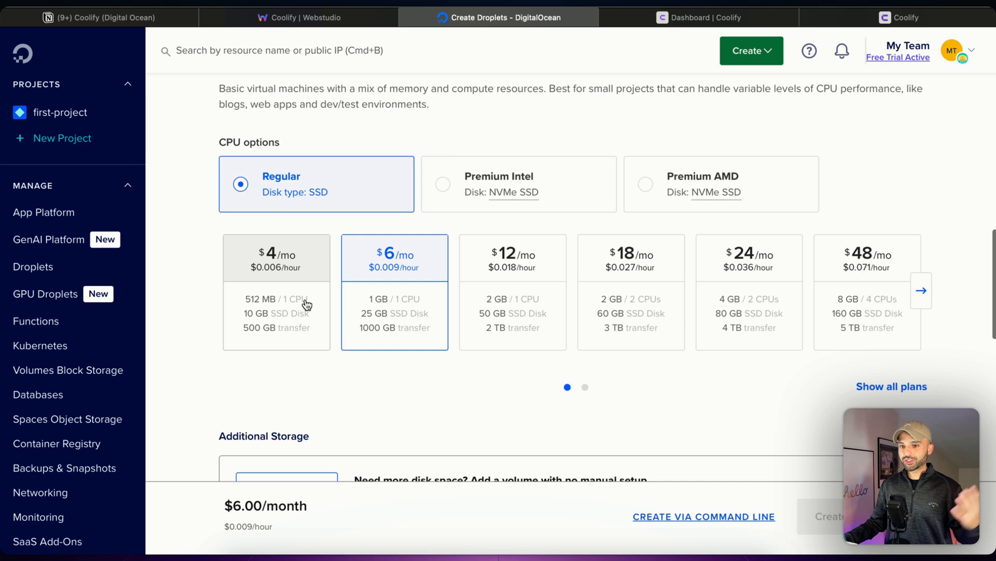
mouse_move(437, 293)
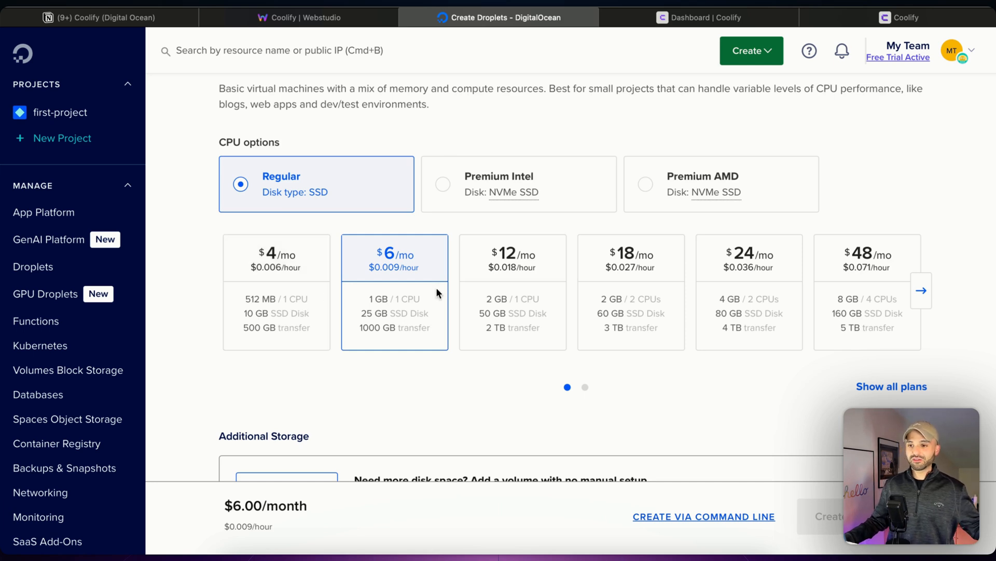
mouse_move(513, 293)
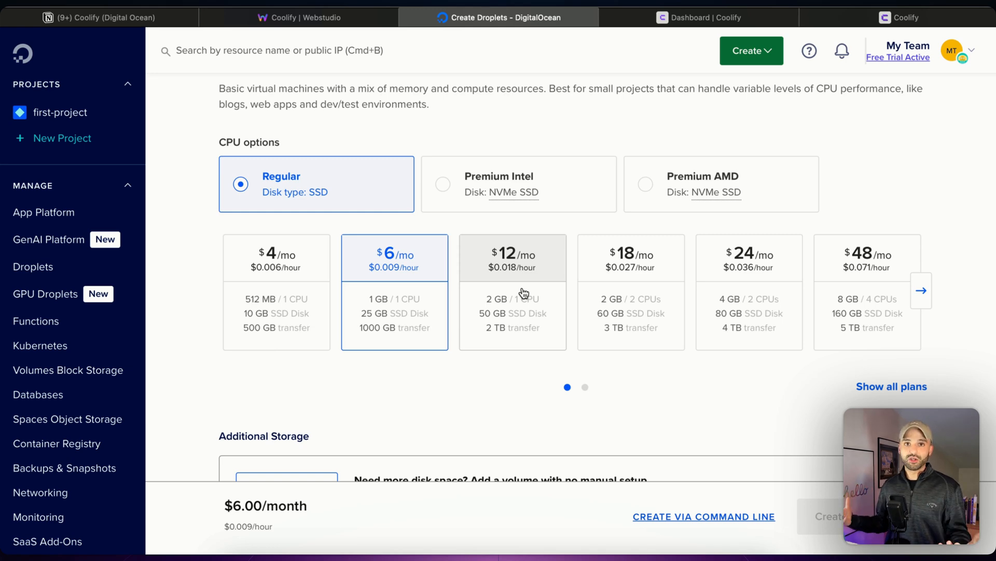
scroll(down, 3)
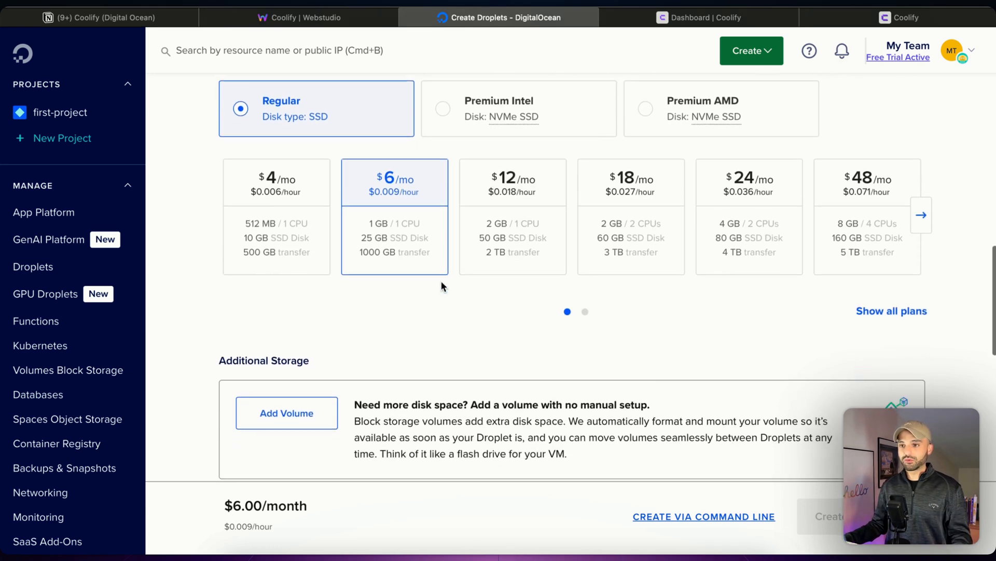
scroll(down, 3)
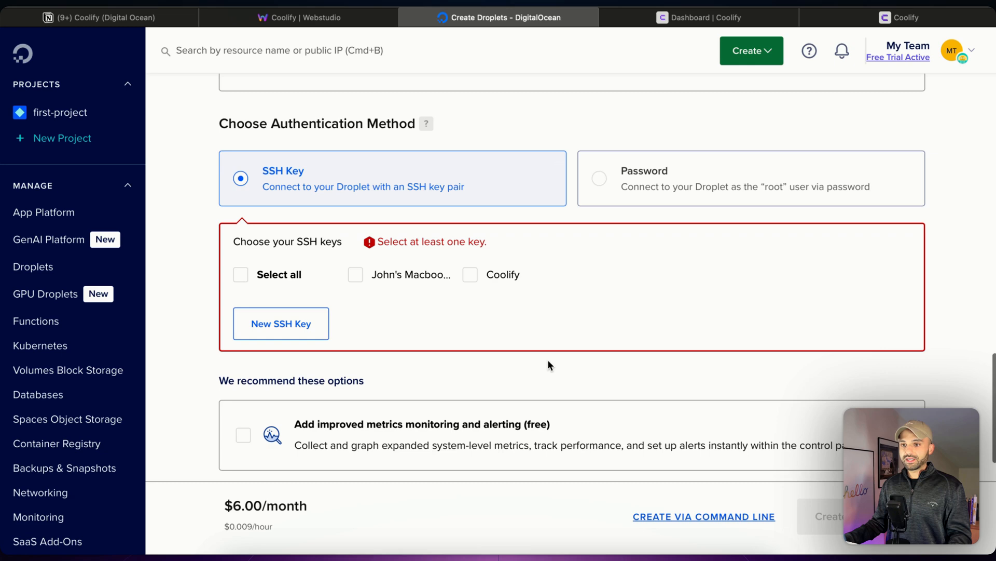
Step: Generate an ED25519 key in Coolify named coolify-webstduio-demo2 and save it
click(280, 324)
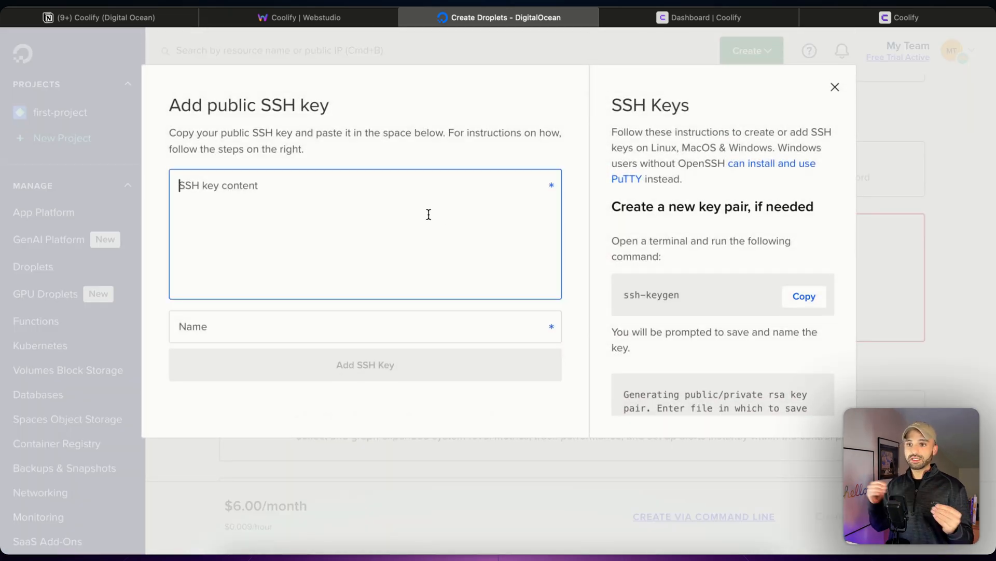
mouse_move(598, 39)
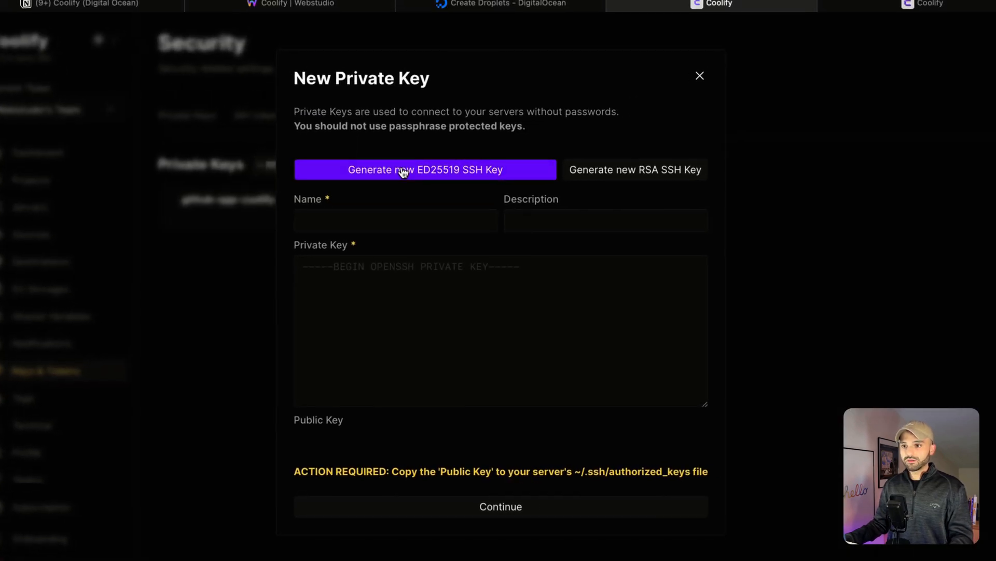
click(425, 169)
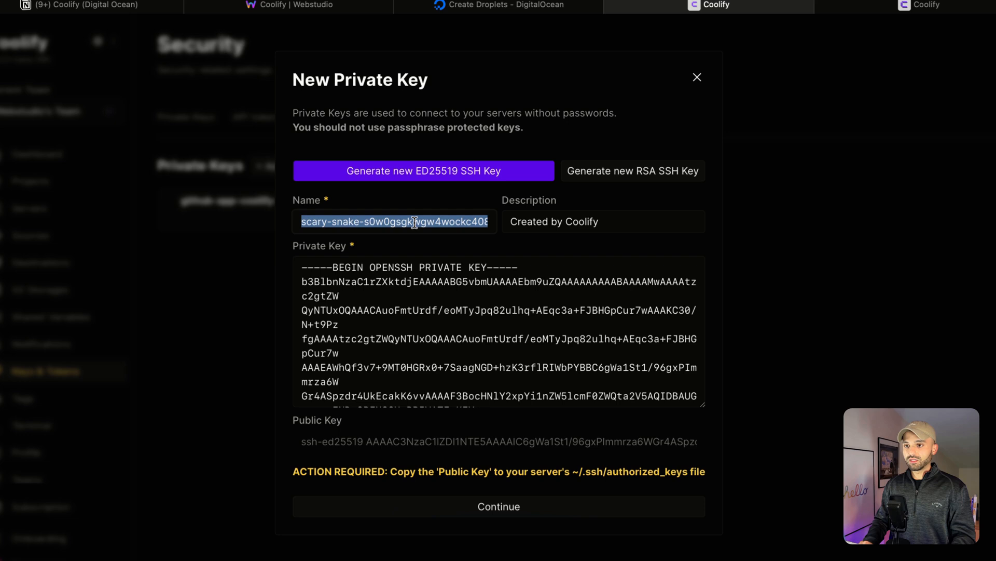
text(coolify-webstduio-demo2)
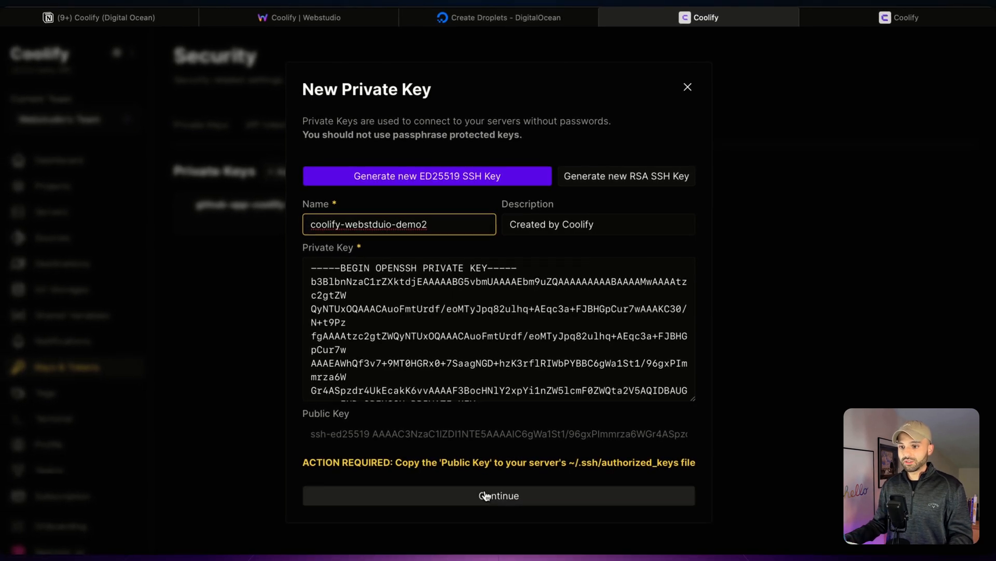
click(498, 495)
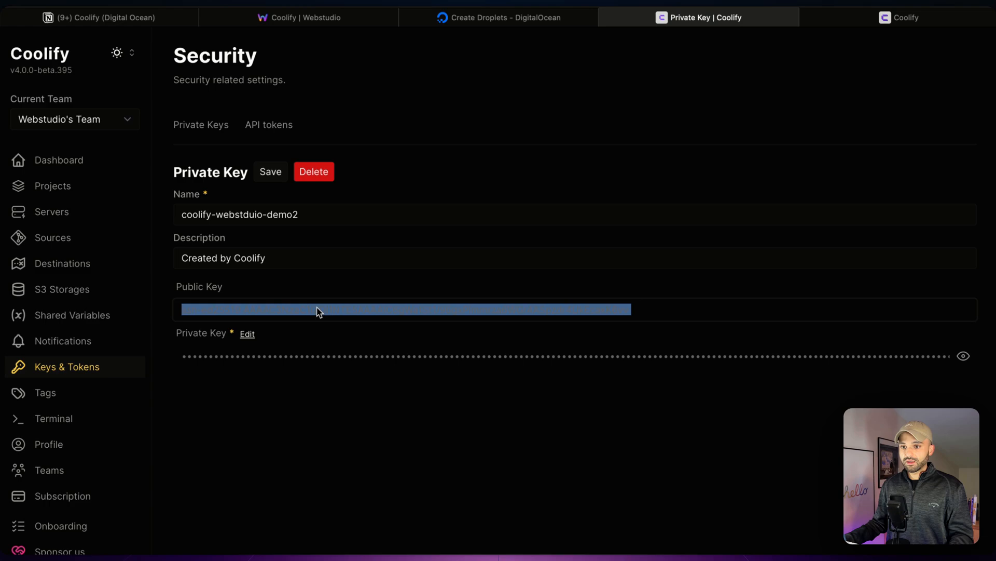
Step: Copy the key's public key from Coolify and add it to the droplet's SSH key form
click(499, 18)
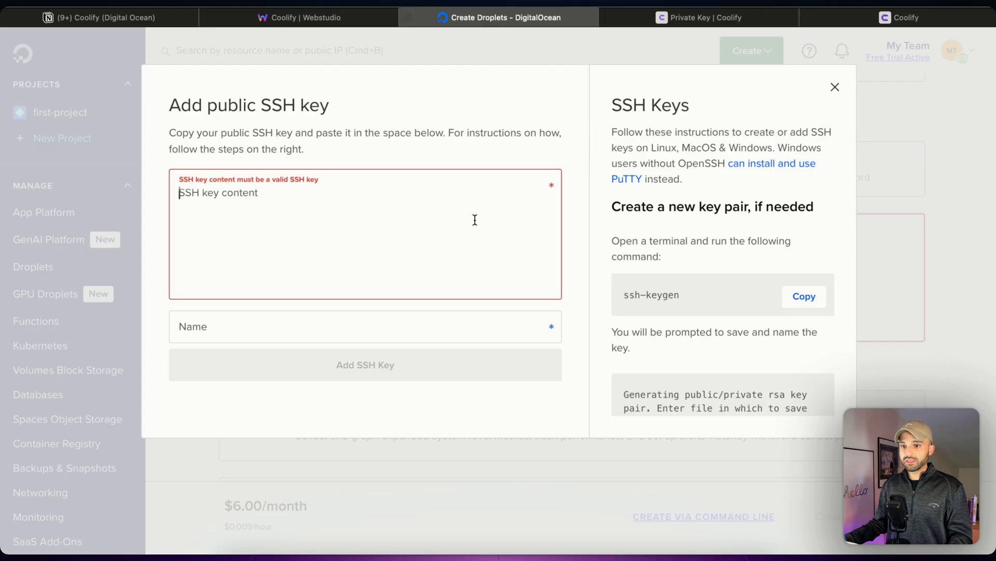
click(698, 17)
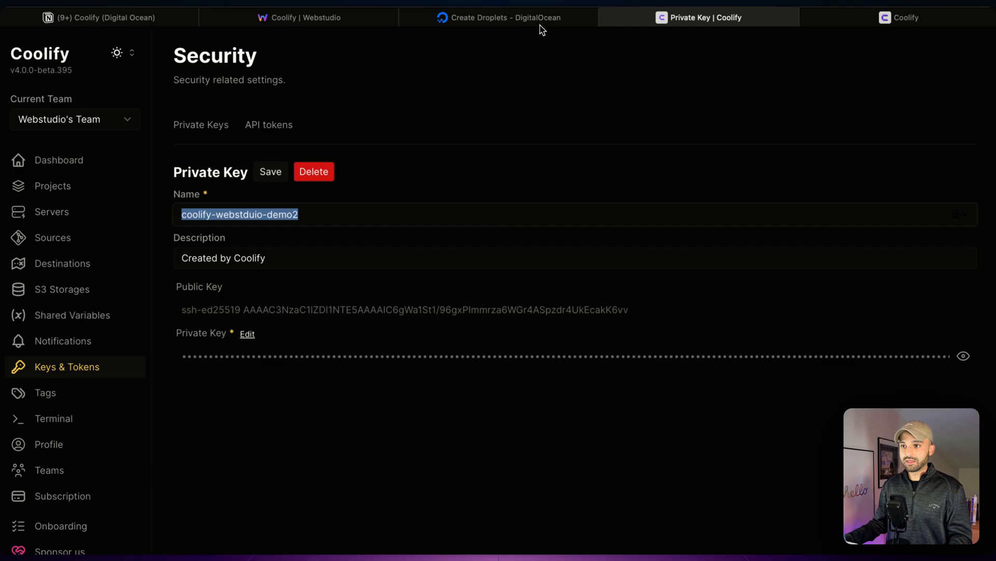
click(500, 18)
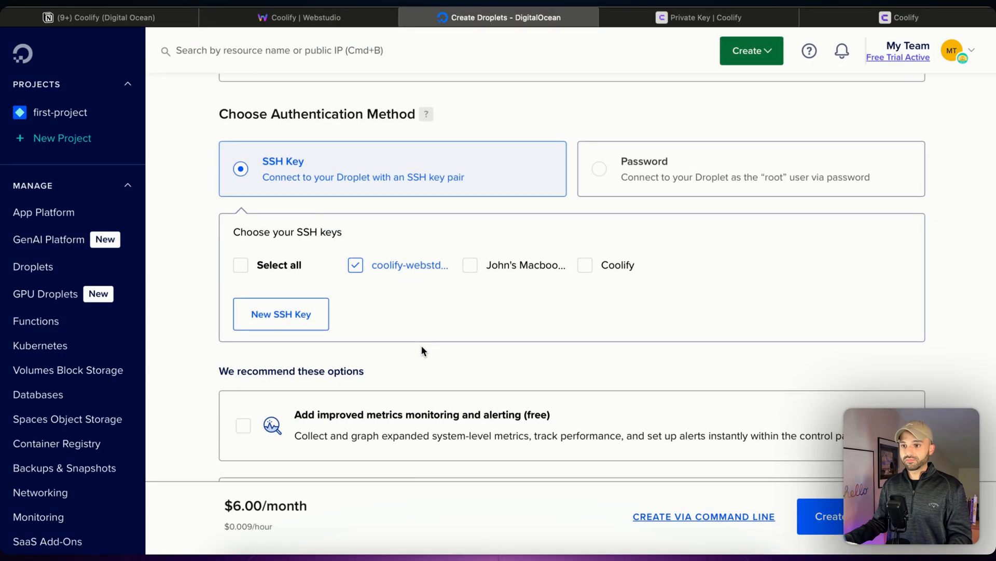
Step: Create the droplet ubuntu-s-1vcpu-1gb-nyc1-01 and note its IP 157.245.87.221, then return to the guide
scroll(down, 3)
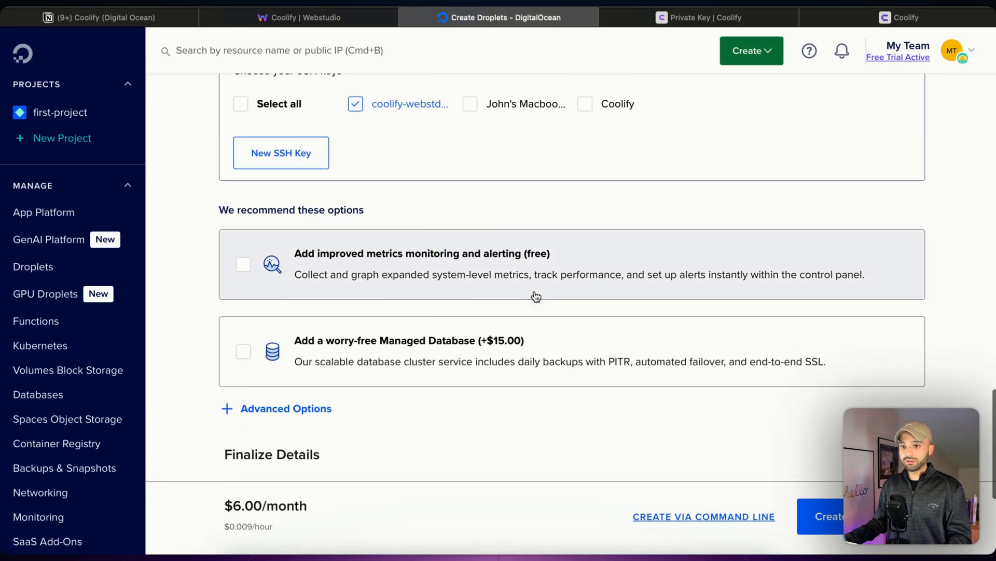
scroll(down, 3)
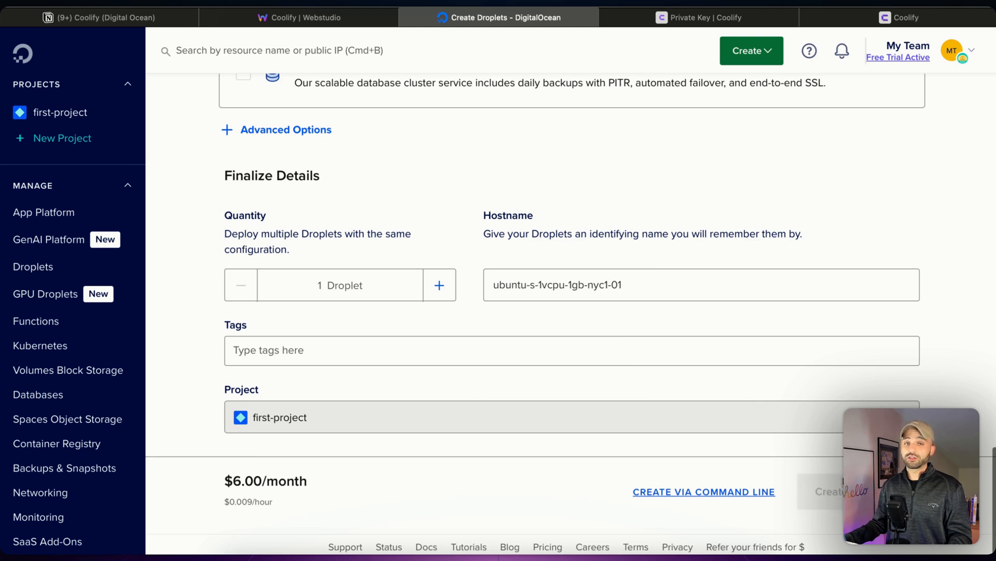
click(834, 491)
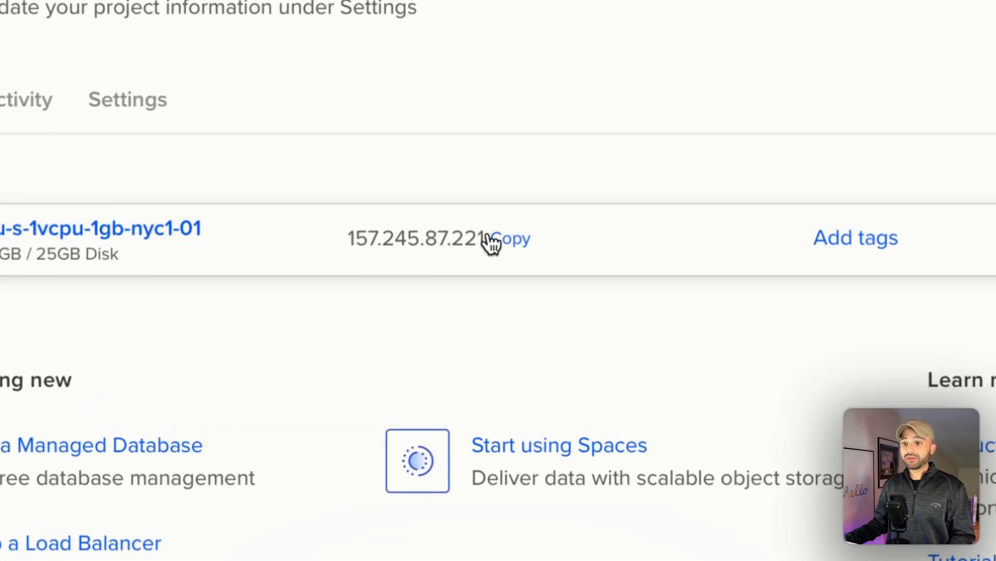
mouse_move(482, 222)
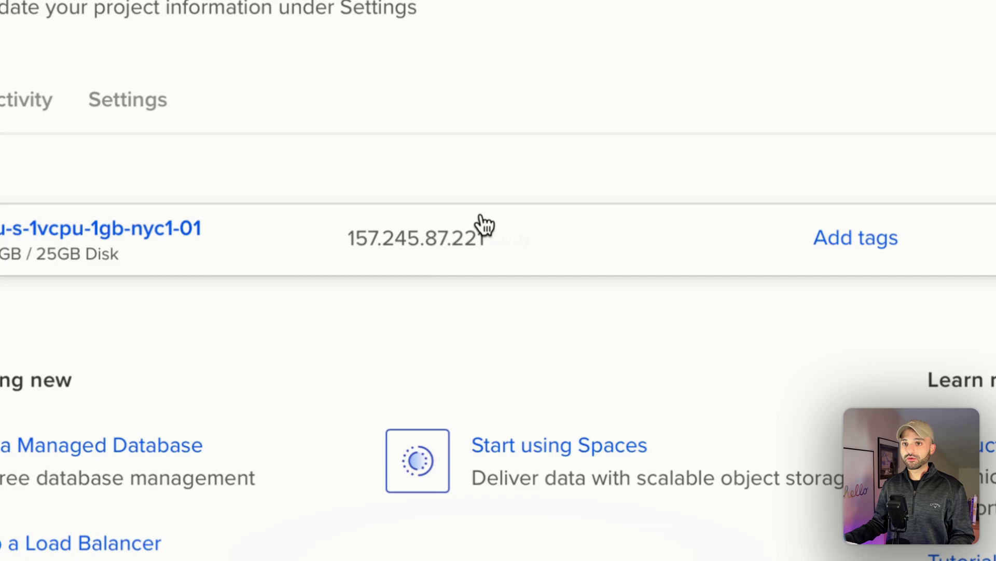
click(99, 17)
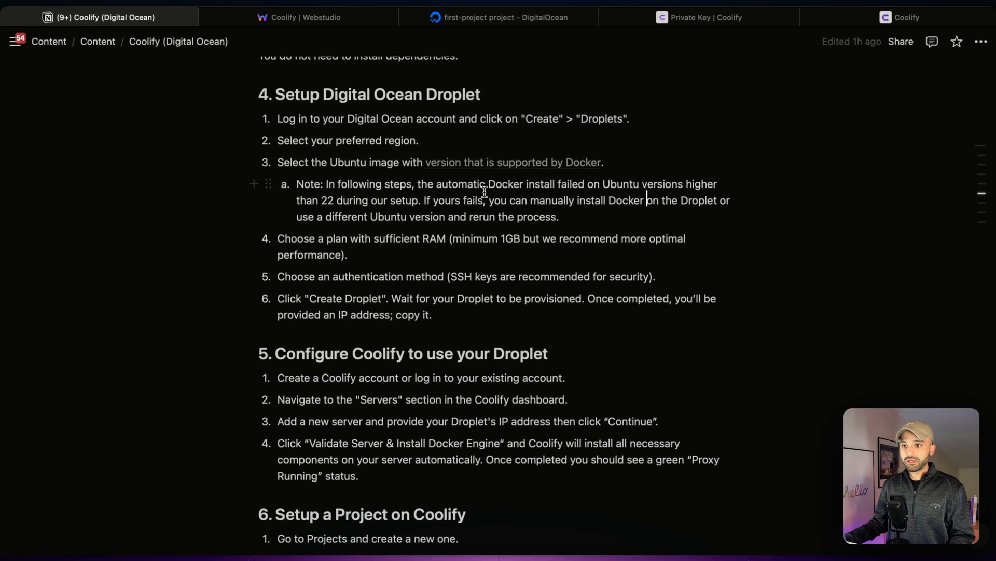
Step: Scroll the guide to section 5 on configuring Coolify, then show Coolify's Servers list
scroll(down, 3)
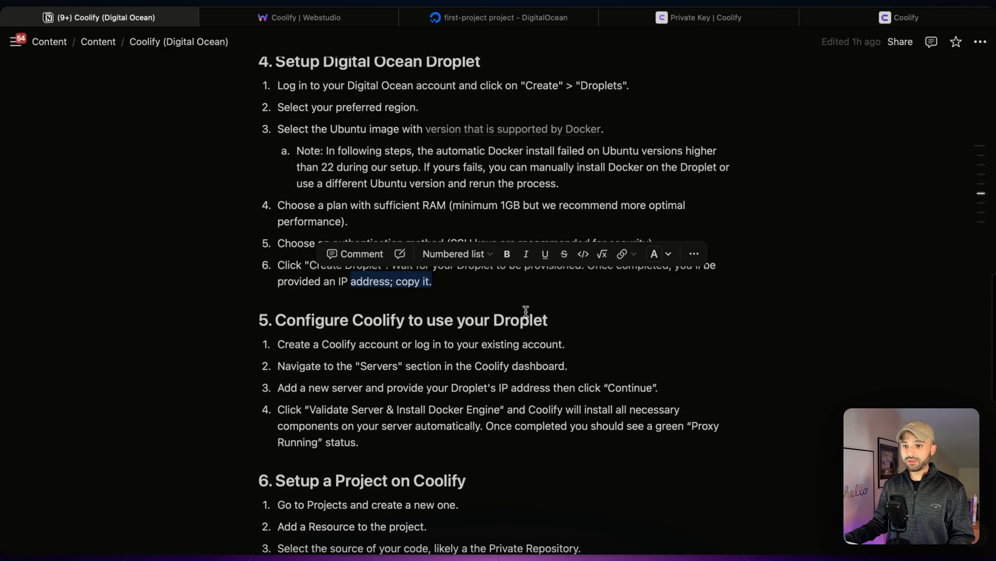
scroll(down, 3)
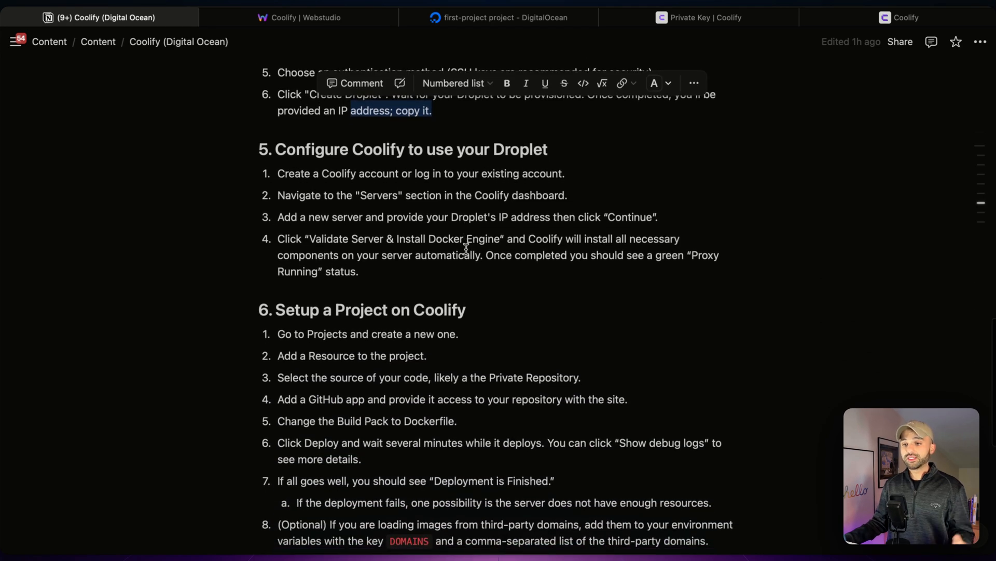
mouse_move(553, 145)
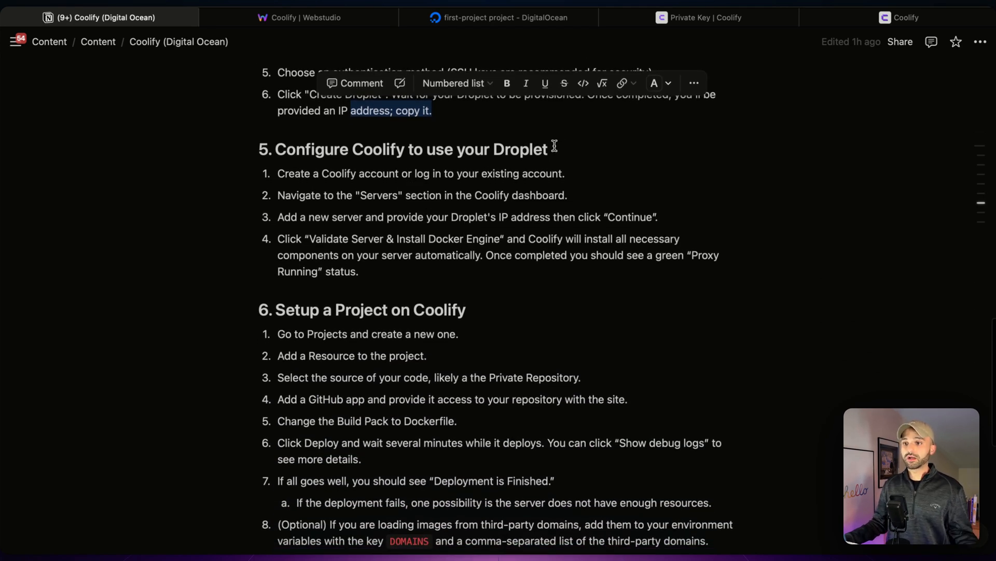
mouse_move(731, 18)
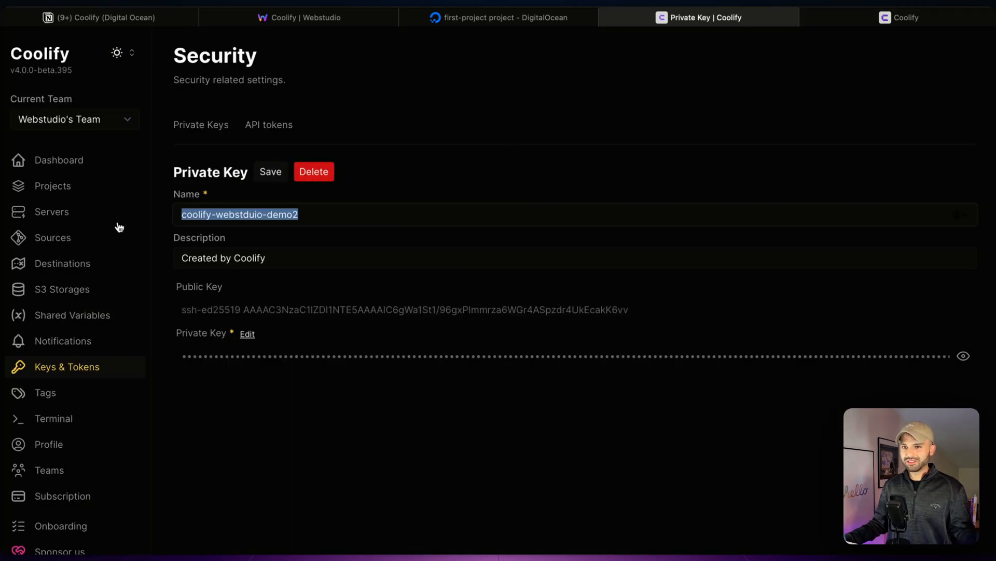
click(52, 212)
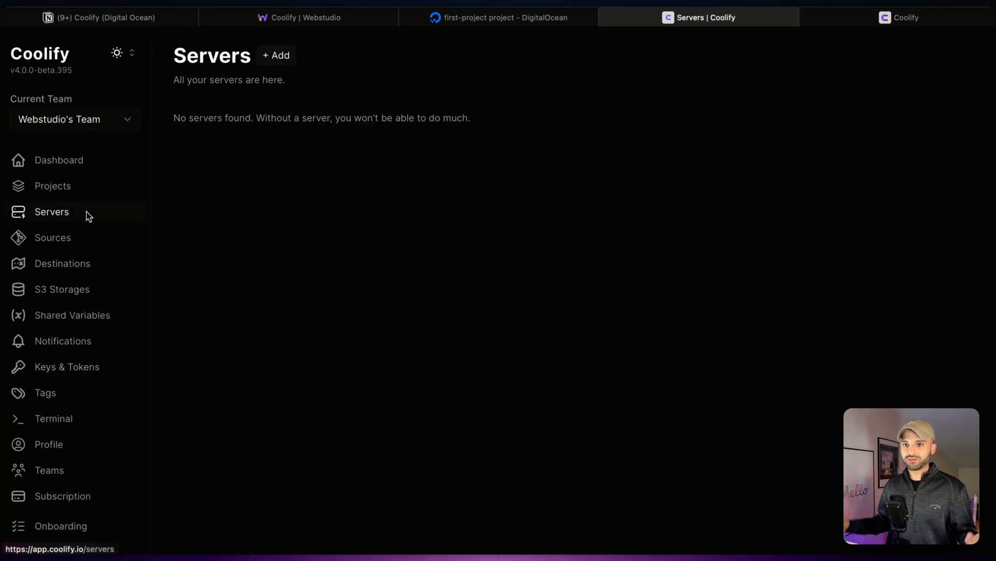
mouse_move(141, 220)
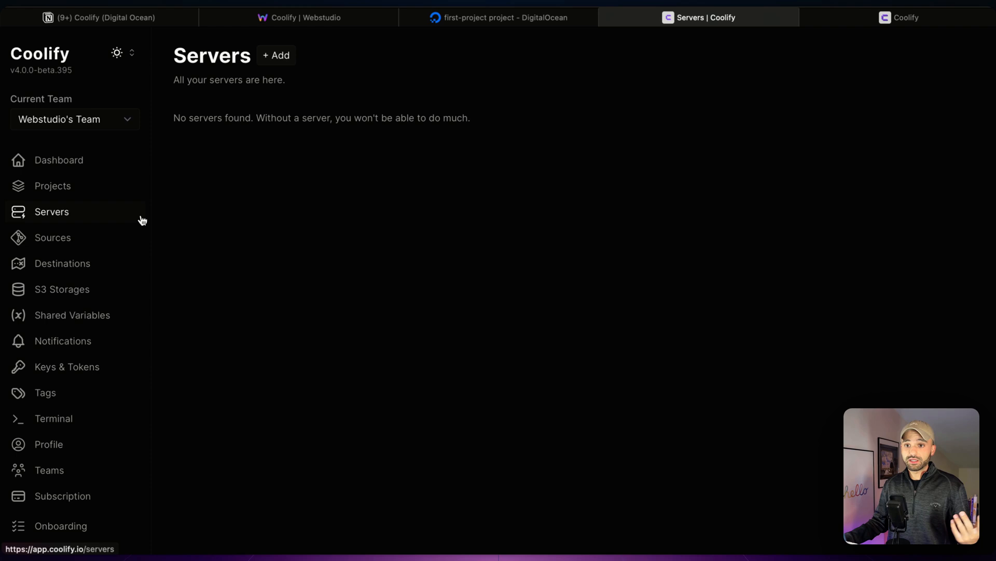
Step: Add a server at 157.245.87.221 with root user and the coolify-webstduio-demo2 private key
click(276, 55)
text(157.245.87.221)
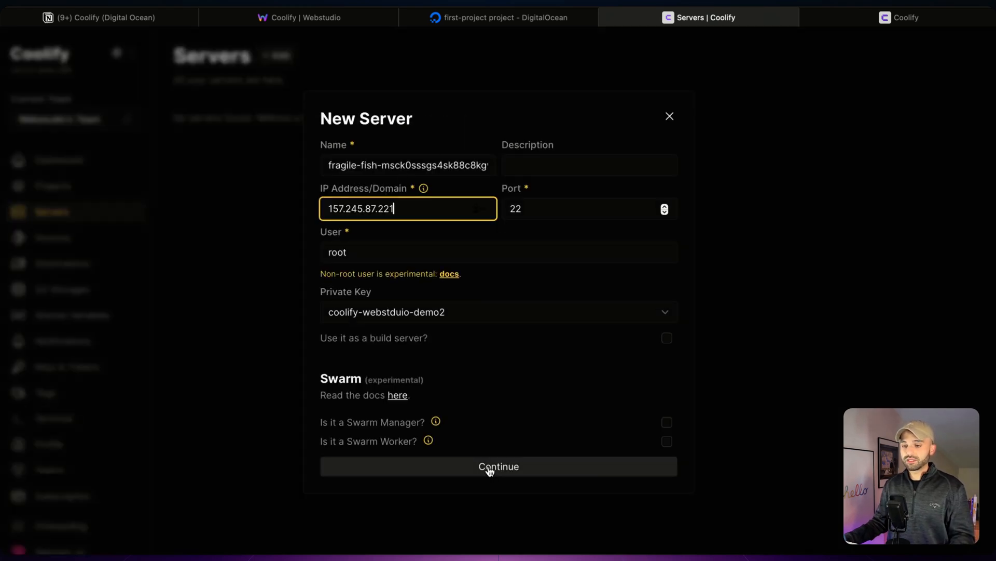
click(498, 466)
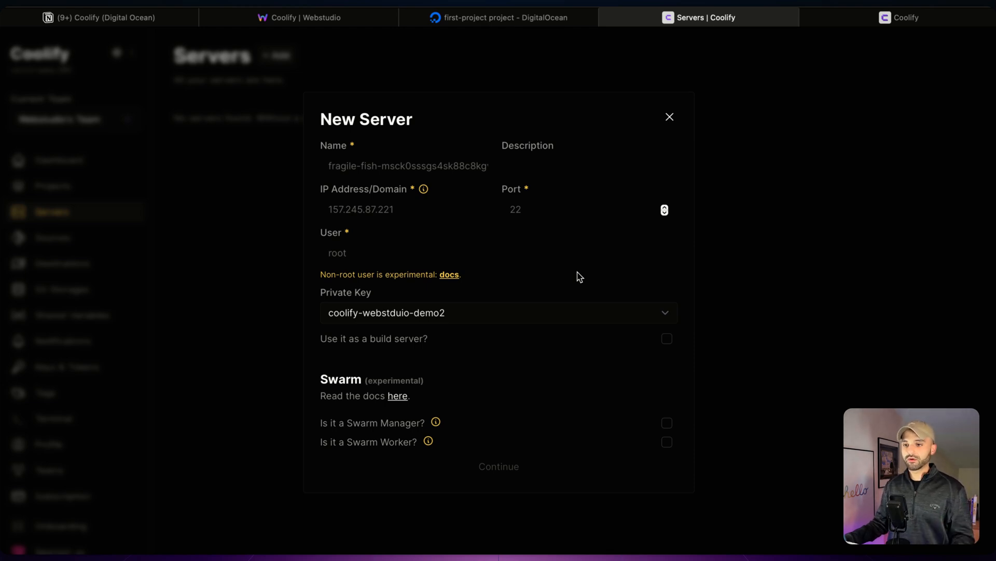
click(499, 466)
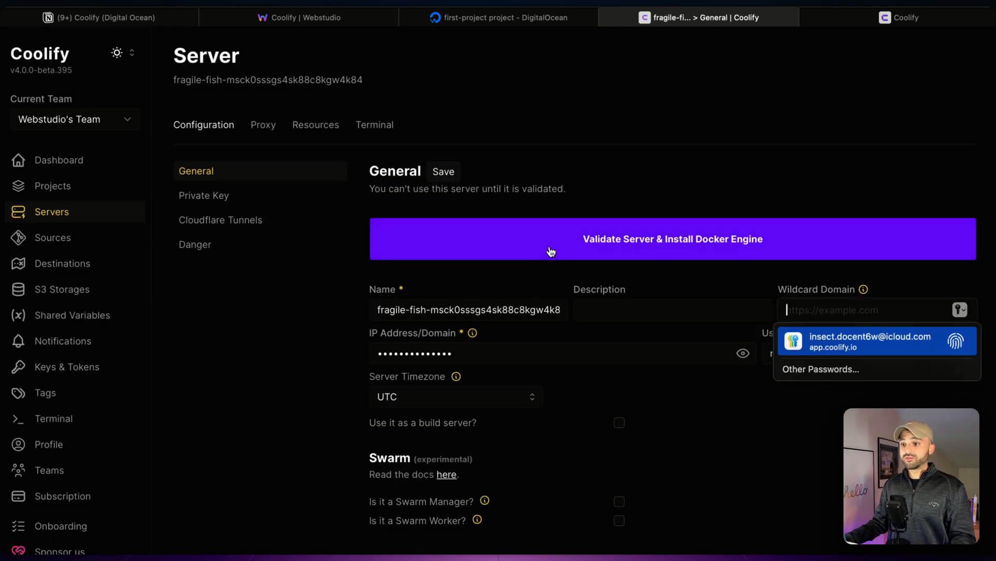
Step: Validate the new server and install the Docker Engine on it
click(671, 239)
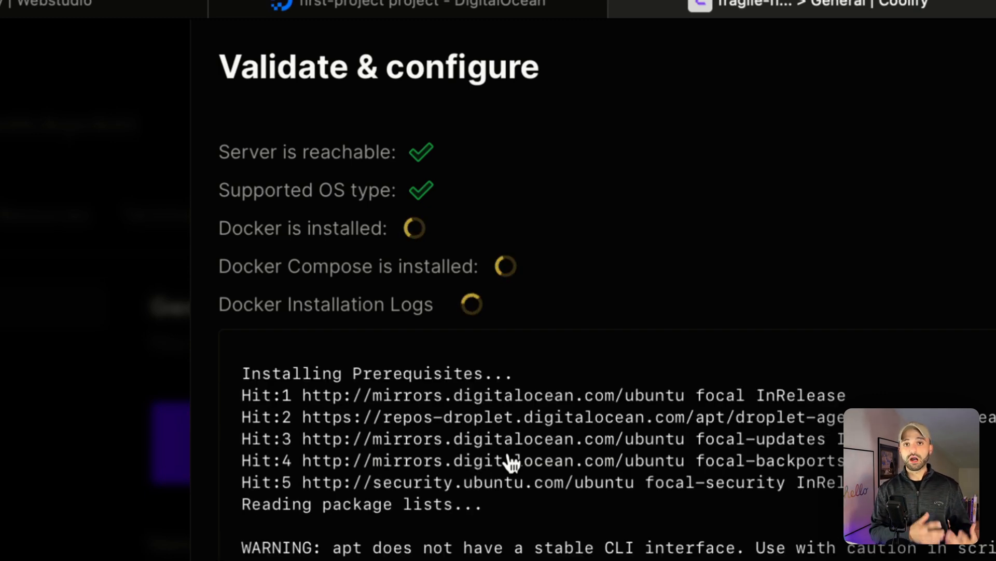
mouse_move(419, 155)
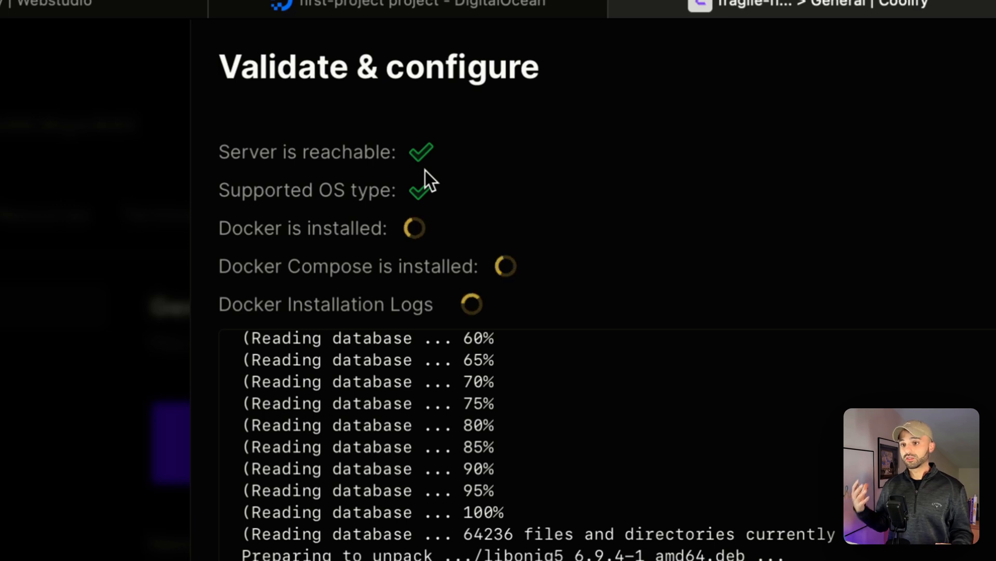
mouse_move(438, 224)
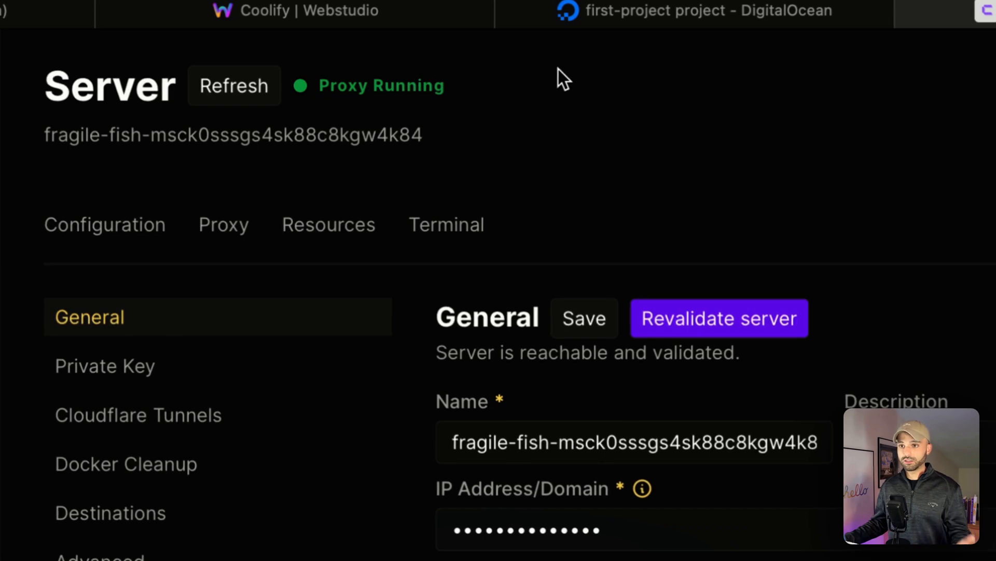
Step: Review section 6 of the Notion guide on setting up a Coolify project
click(97, 18)
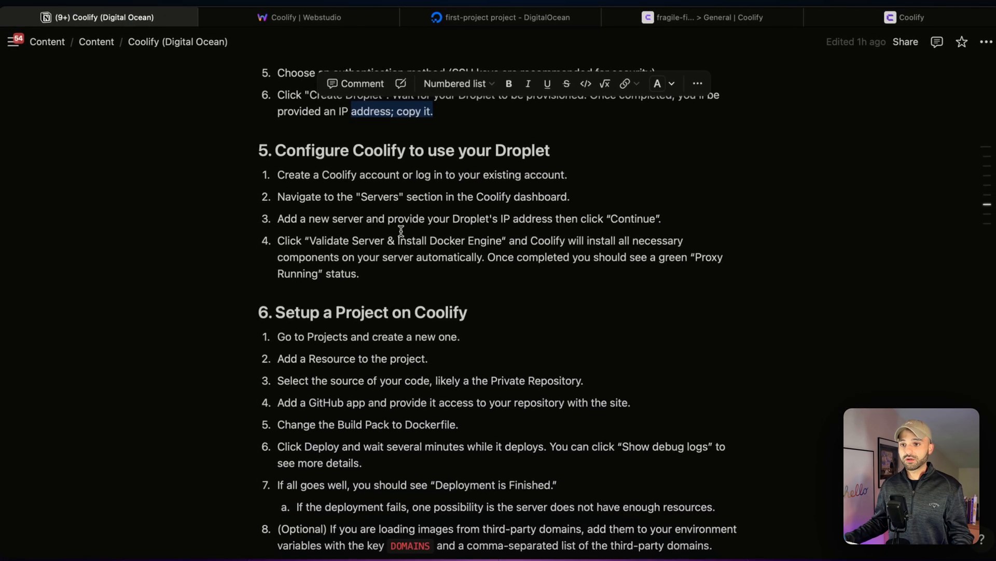
scroll(up, 3)
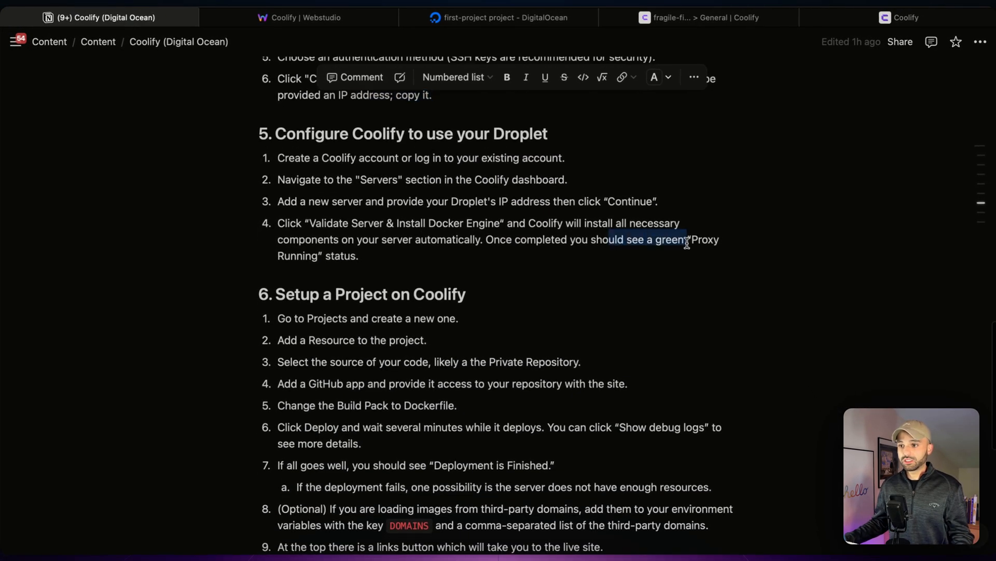
scroll(down, 3)
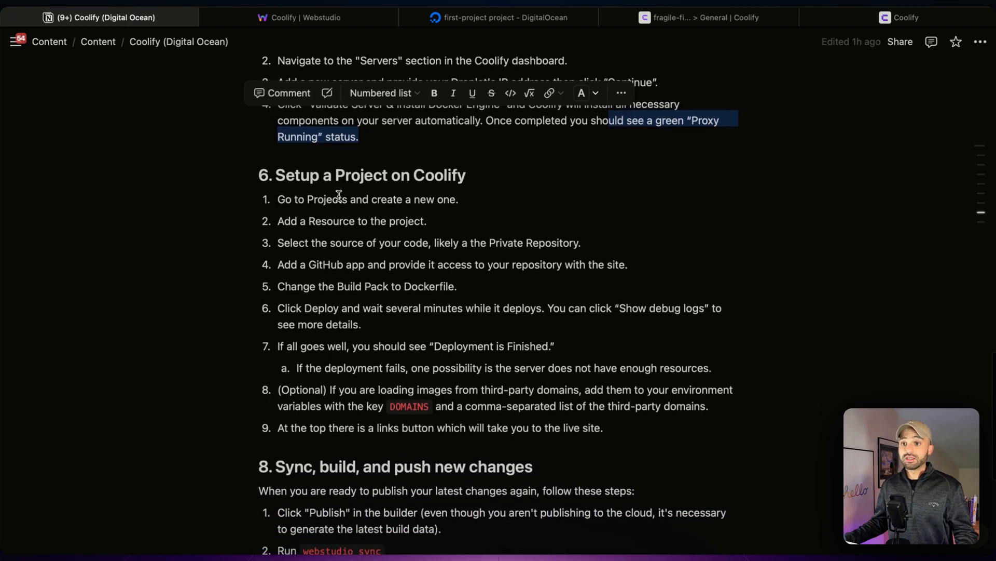
mouse_move(515, 171)
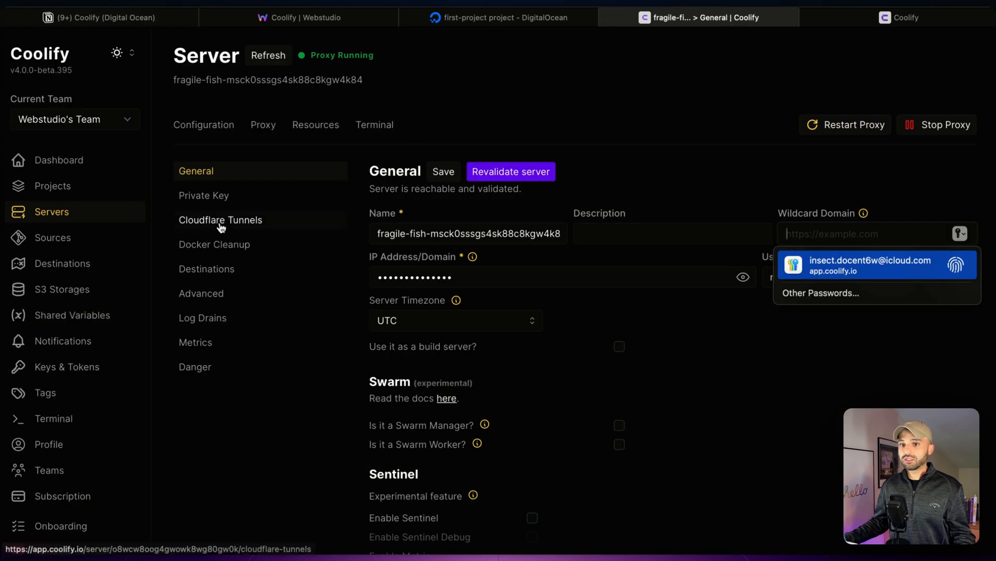
Step: Add a project named 'Webstudio Site Demo' from the Projects list and continue
click(53, 186)
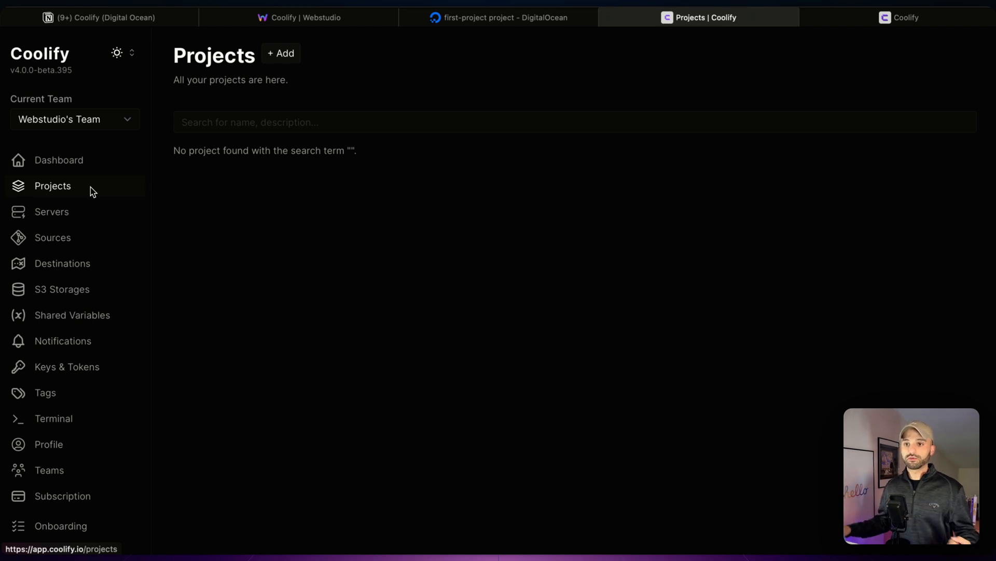
text(WE)
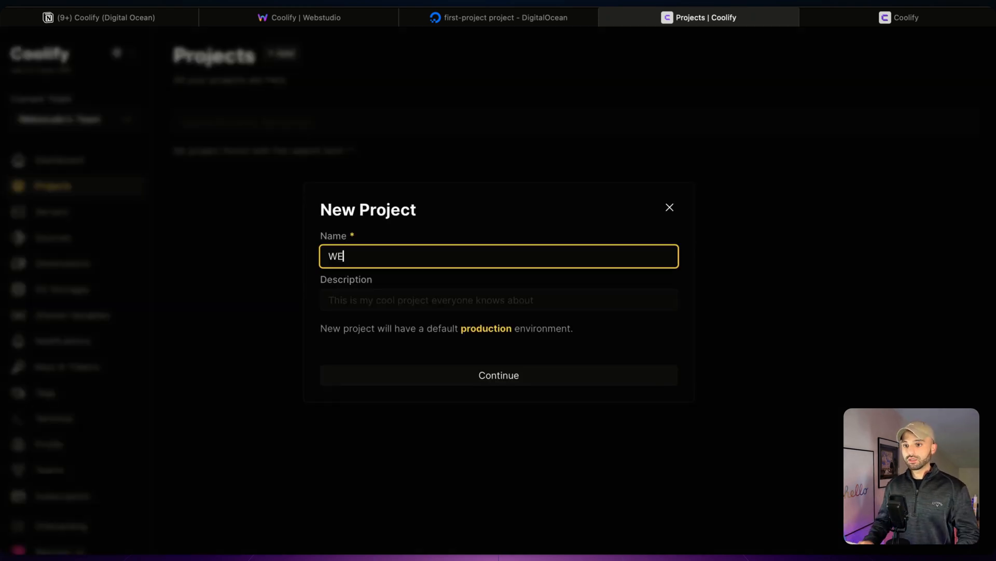
text(Webstudio Sit)
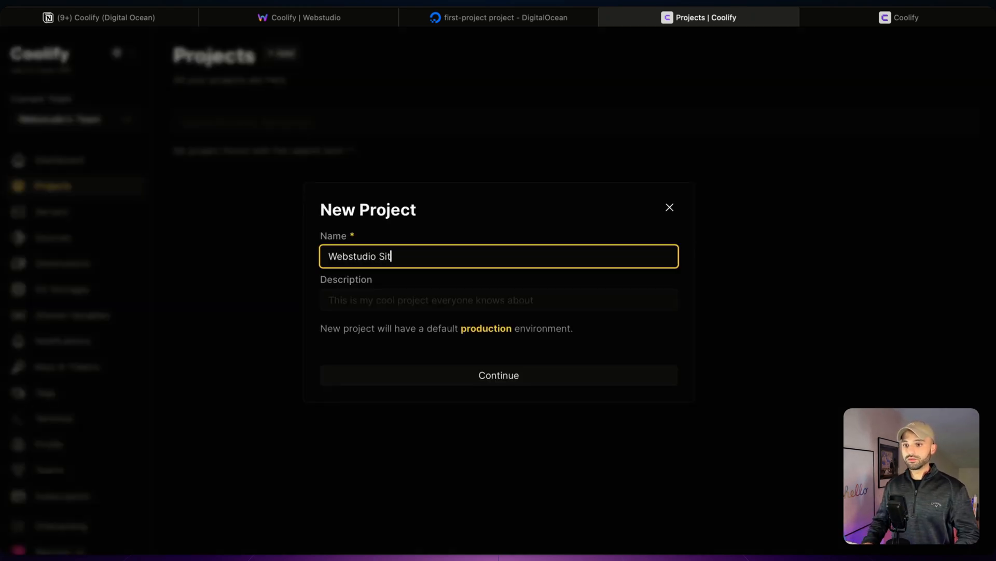
text(e Demo)
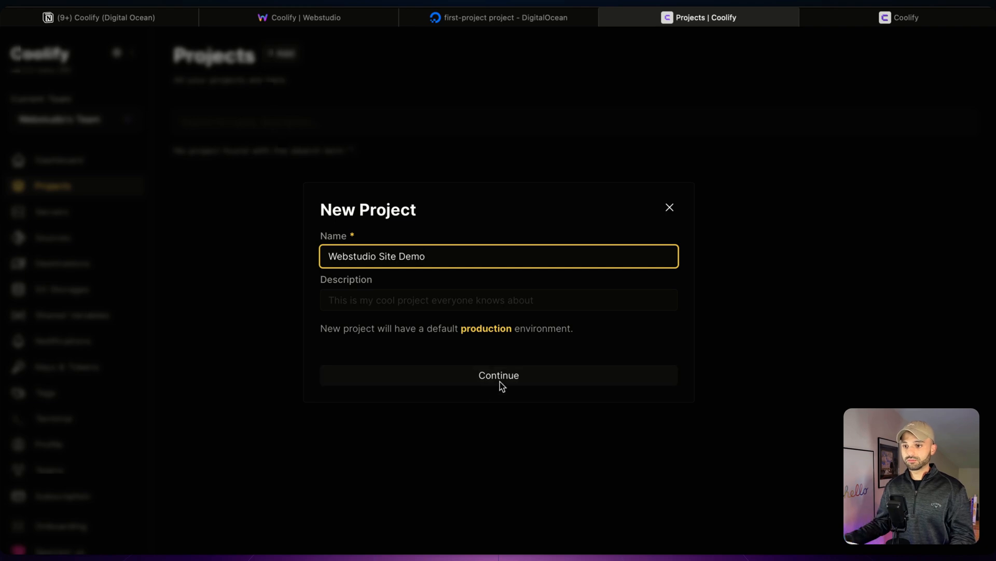
click(498, 375)
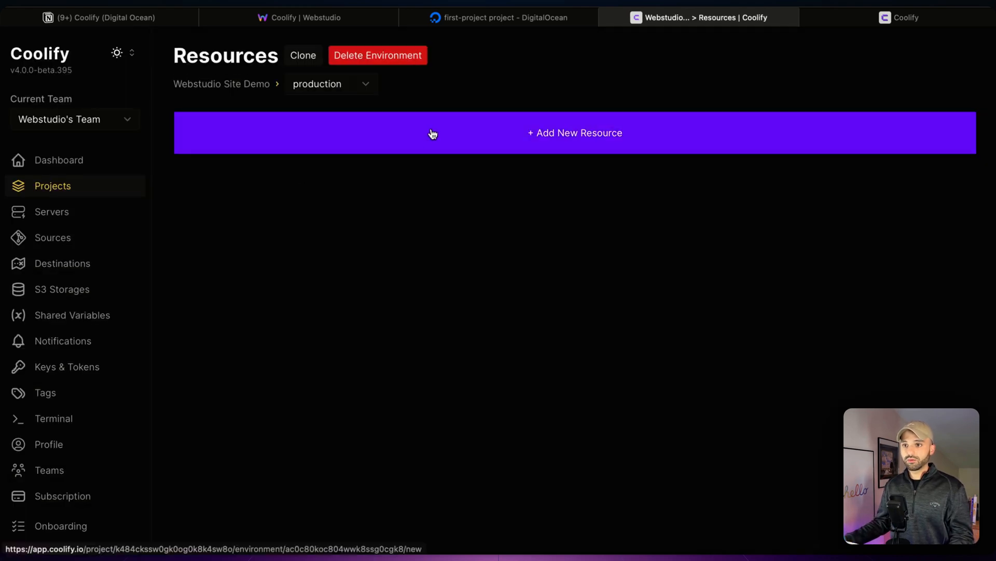
Step: Add a new resource to the project using Private Repository (with GitHub App)
click(574, 133)
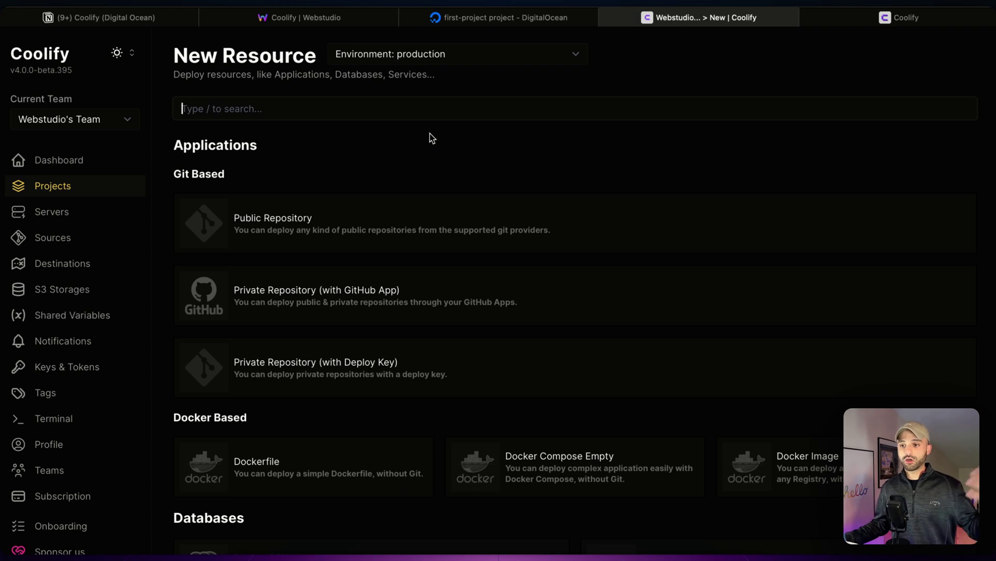
mouse_move(372, 292)
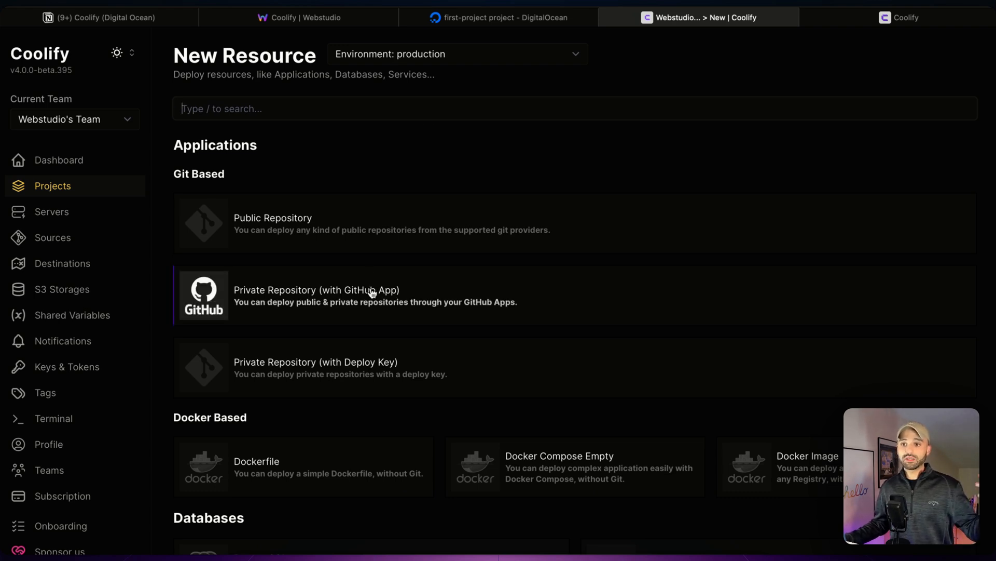
mouse_move(367, 312)
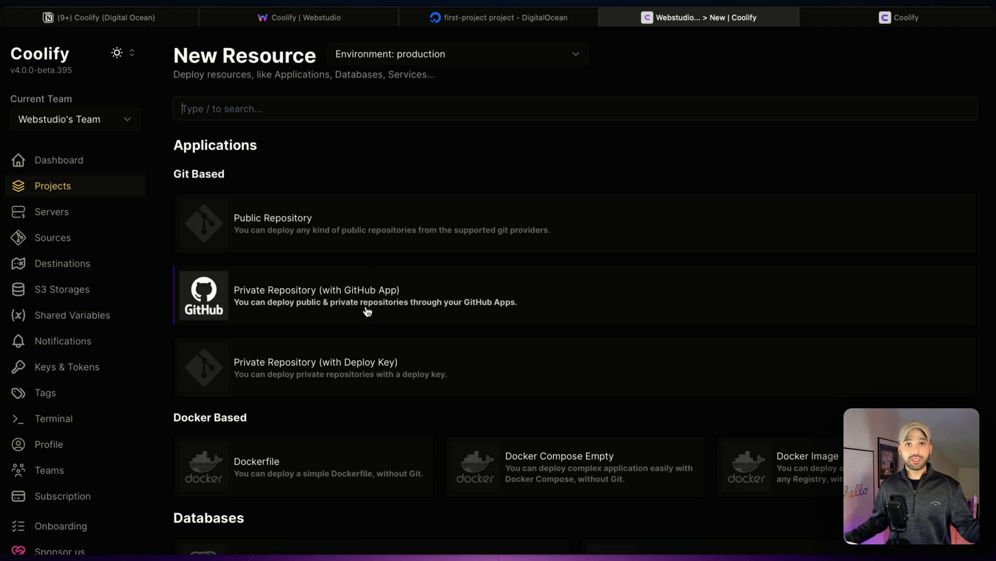
mouse_move(318, 237)
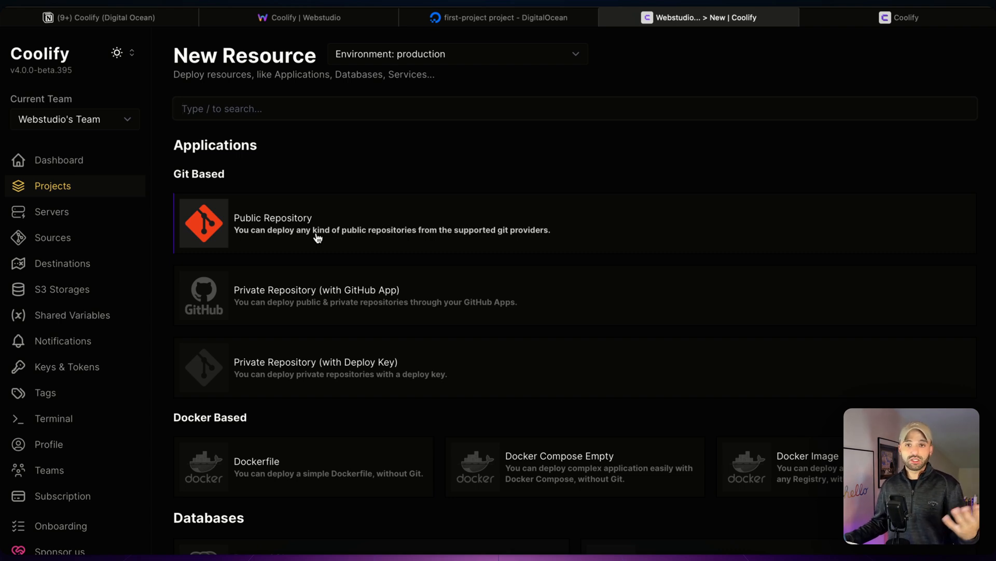
mouse_move(311, 293)
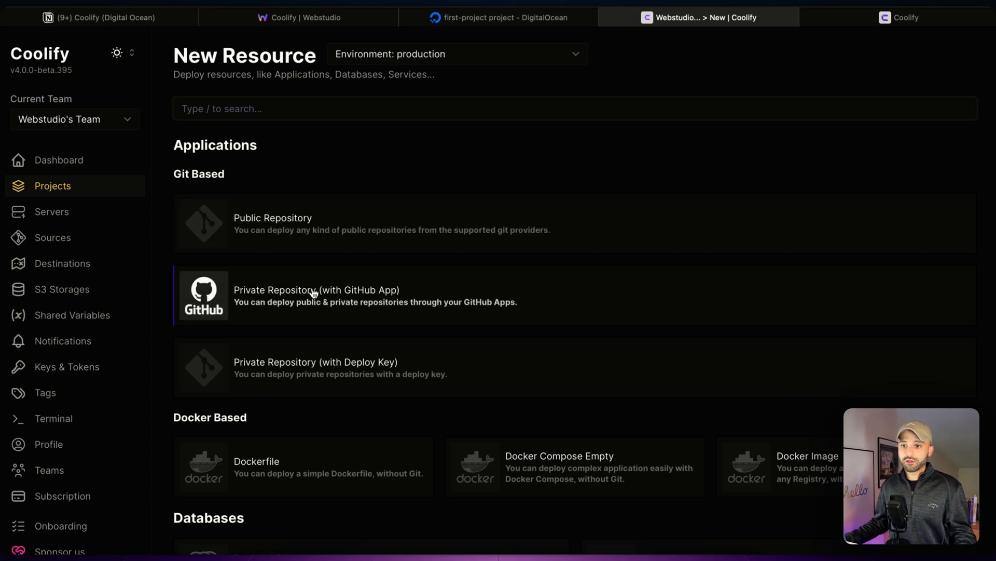
click(316, 296)
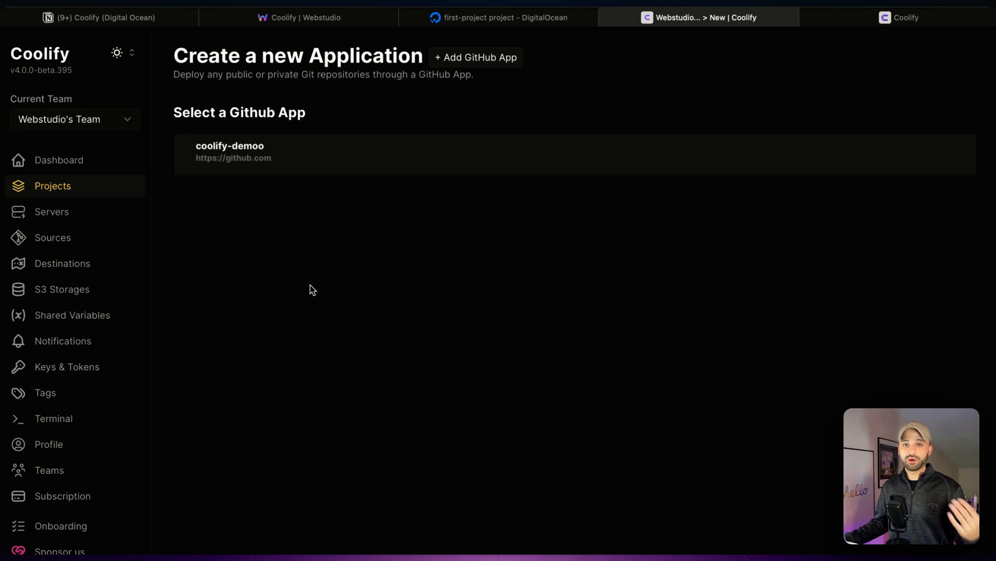
Step: Create the app from coolify-demoo's docker-ws repository with the Dockerfile build pack
click(229, 152)
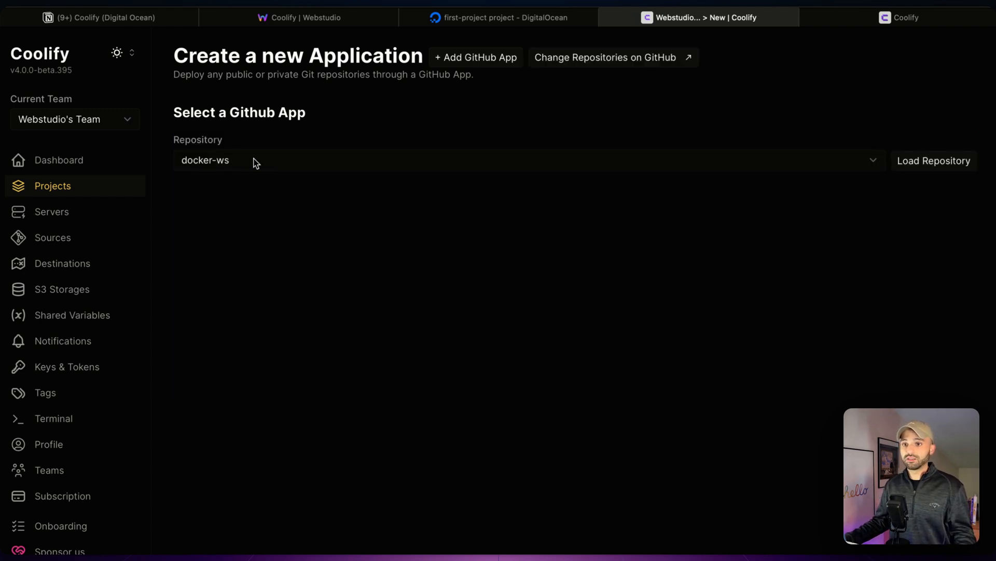
click(934, 159)
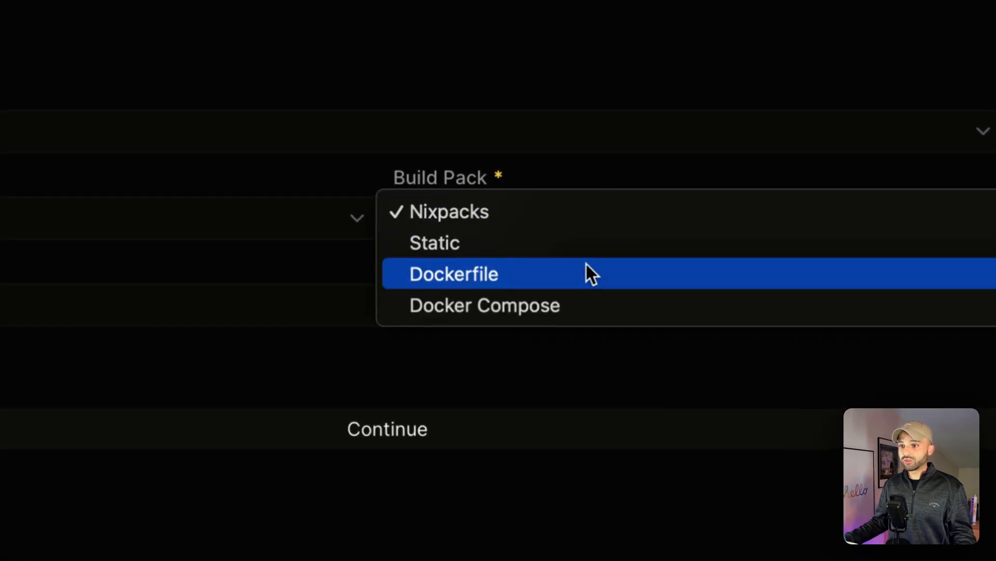
click(453, 273)
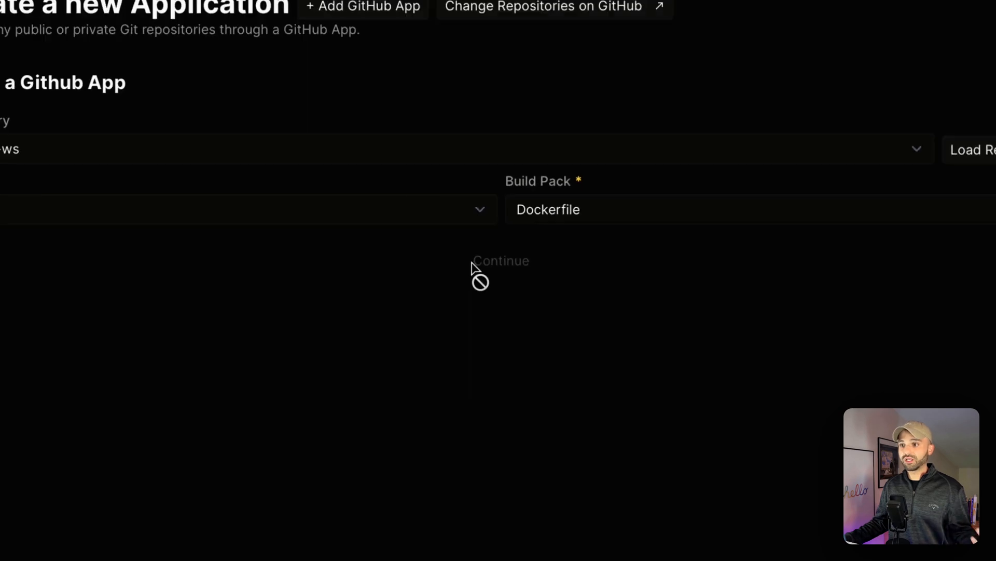
click(500, 261)
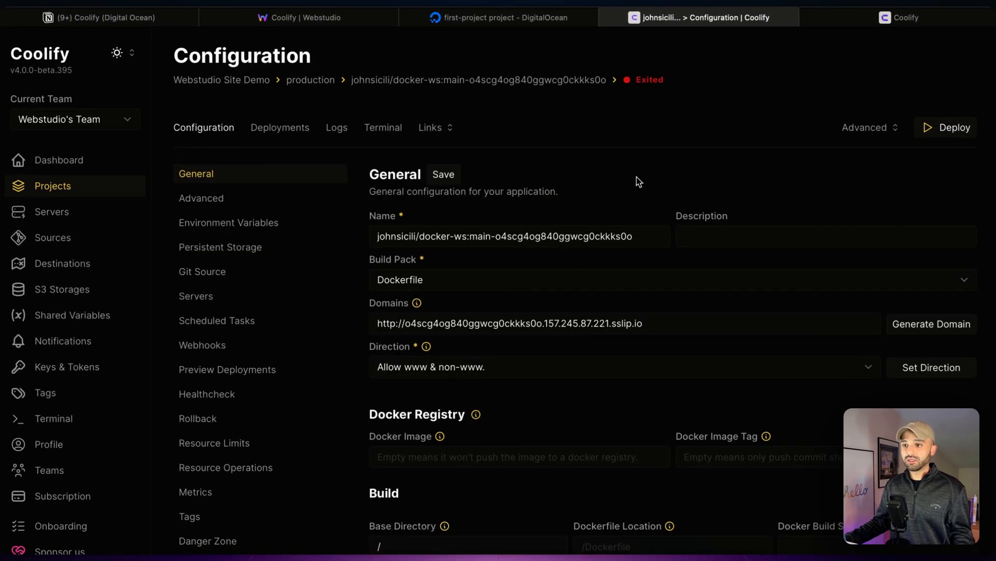
mouse_move(647, 202)
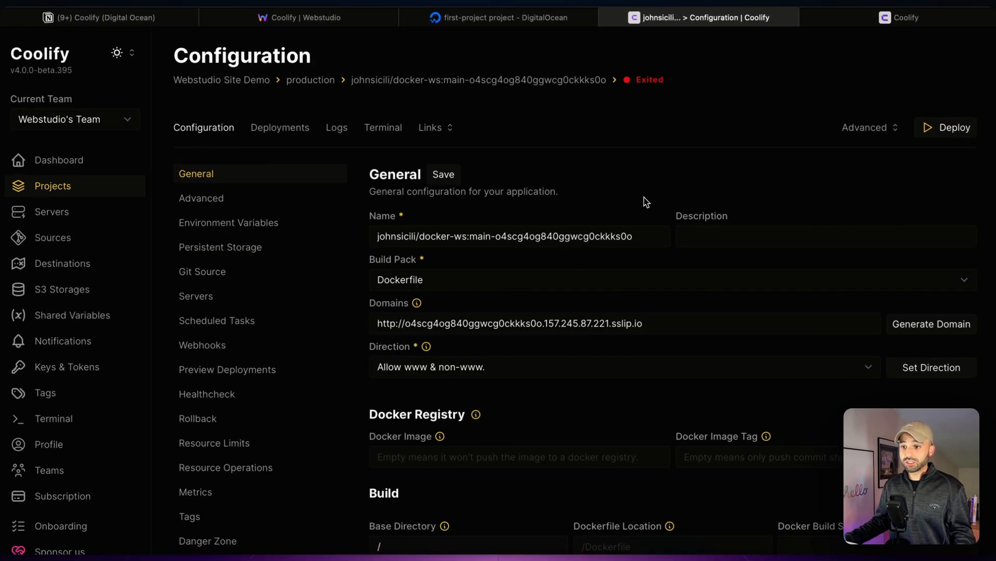
mouse_move(953, 126)
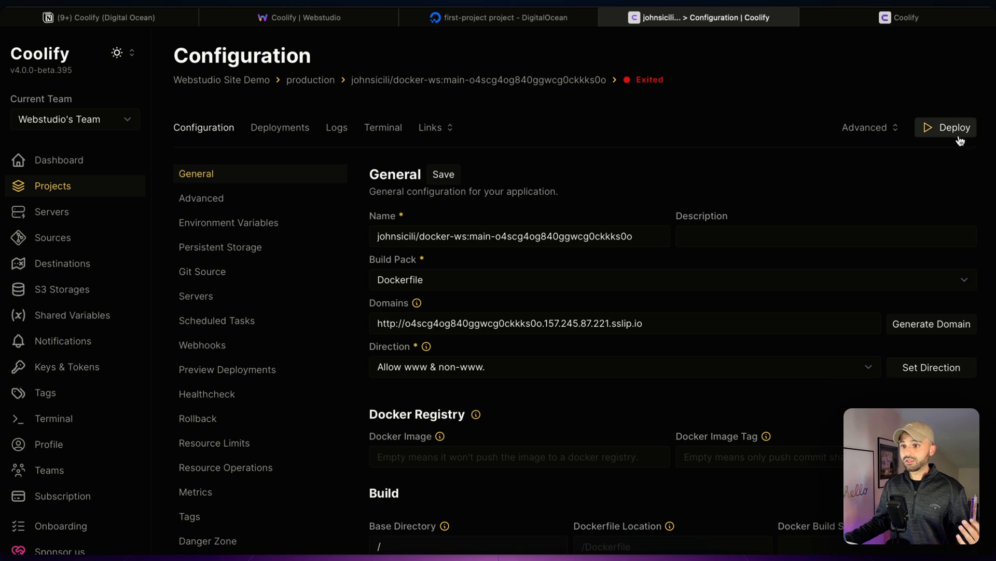
Step: Deploy the docker-ws application from its Configuration page
click(952, 127)
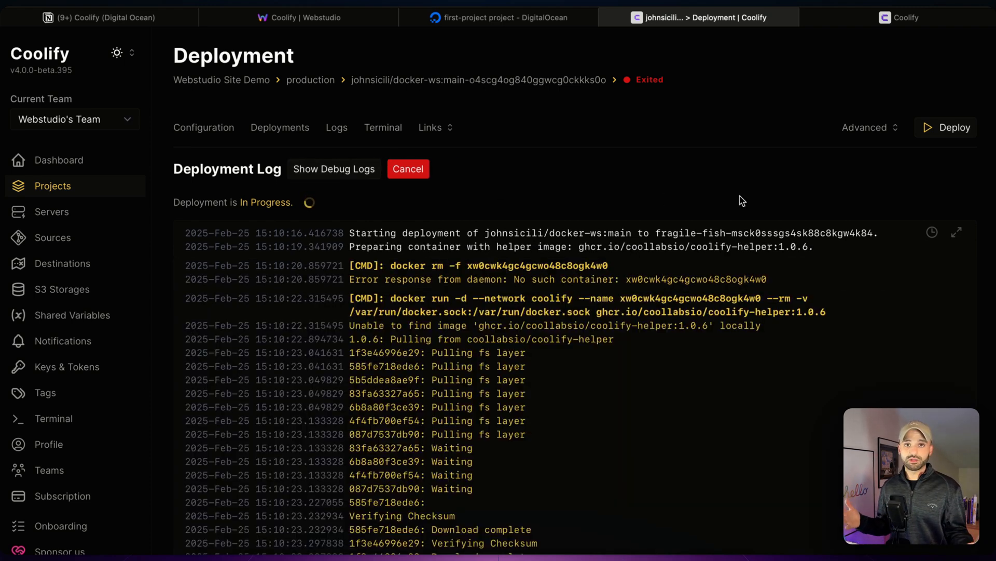
Step: After 'Deployment is Finished', load the live site from the Links dropdown
scroll(down, 3)
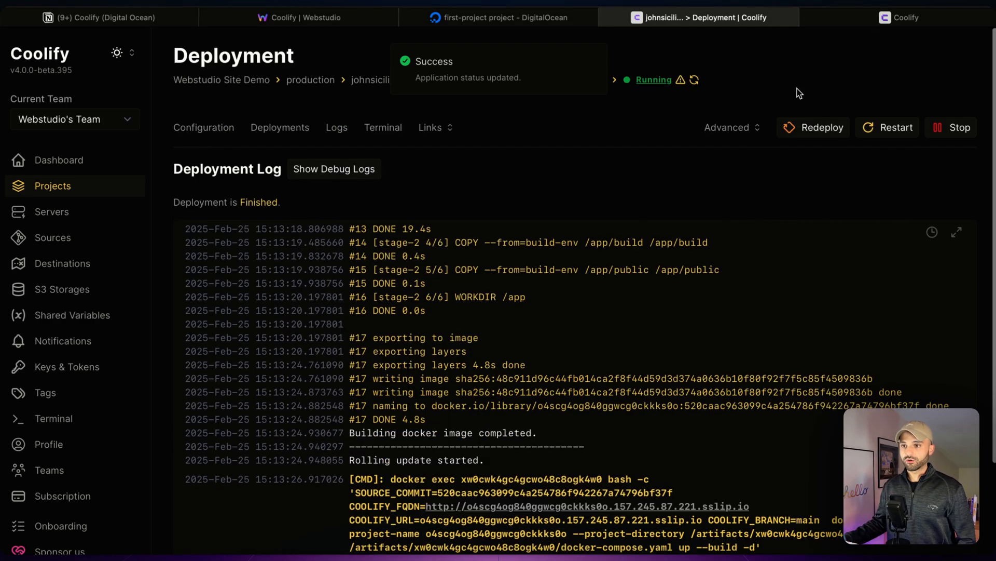
click(430, 126)
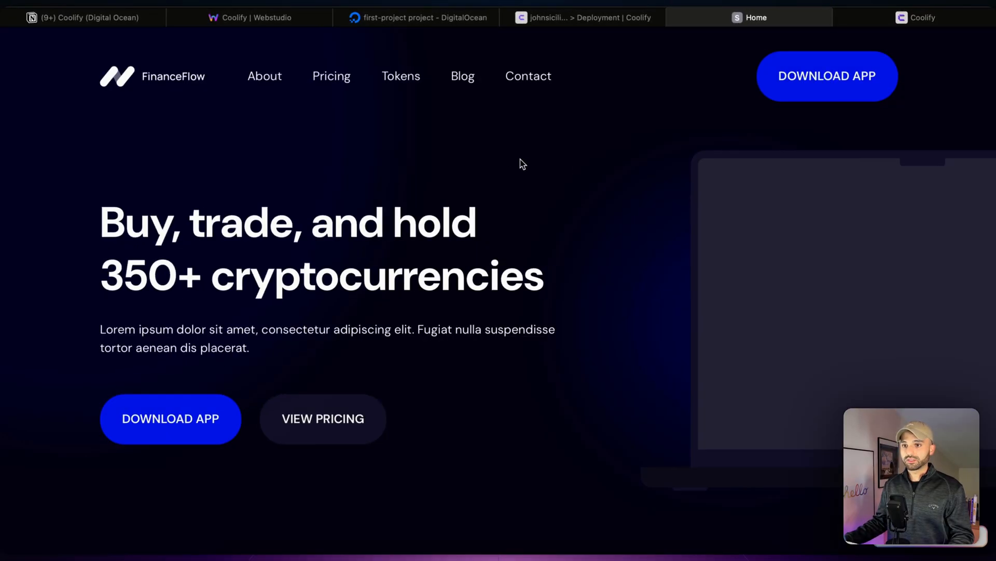
Step: Visit the live site's About, Blog and Pricing pages, go Home, then back to Notion
click(265, 76)
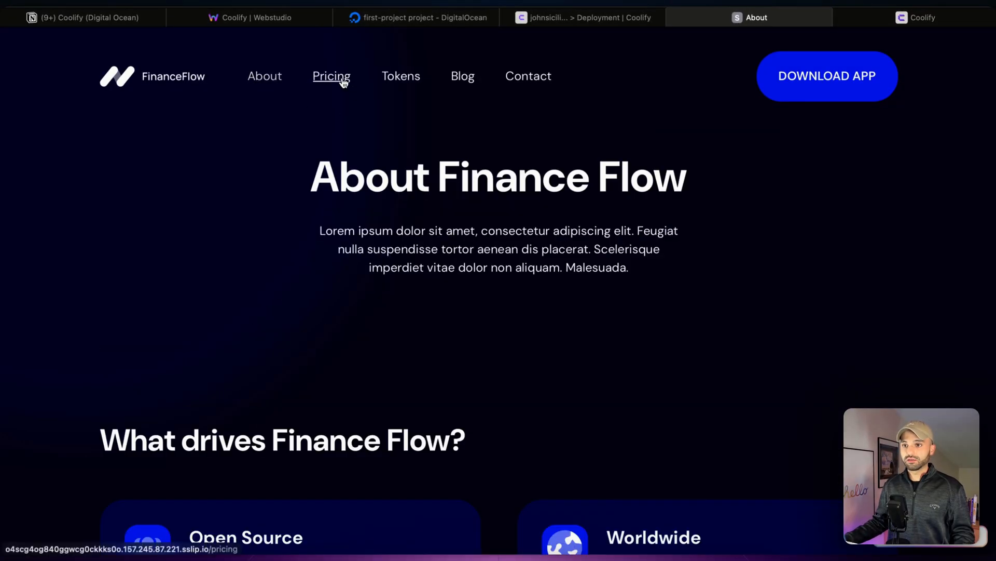
click(461, 76)
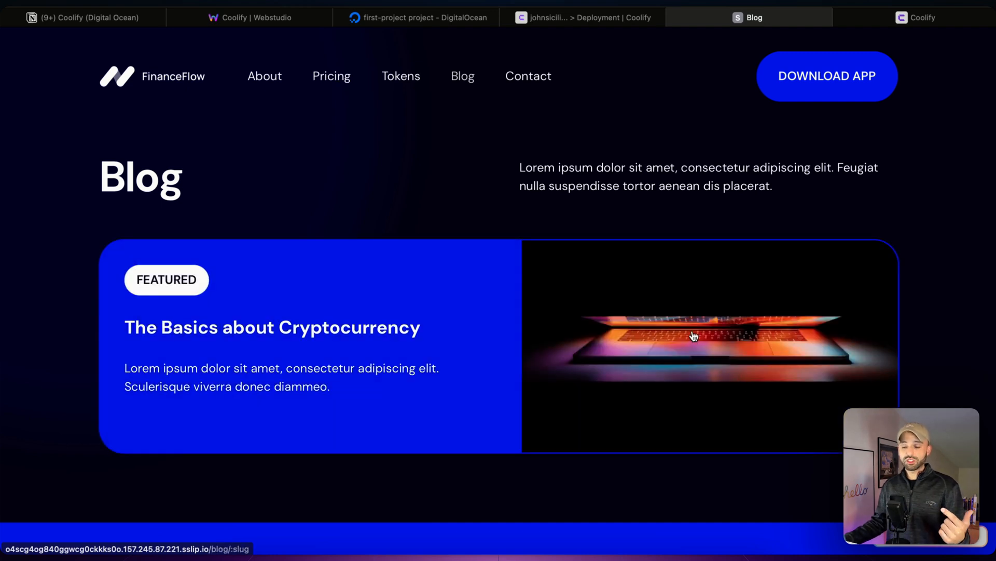
mouse_move(540, 288)
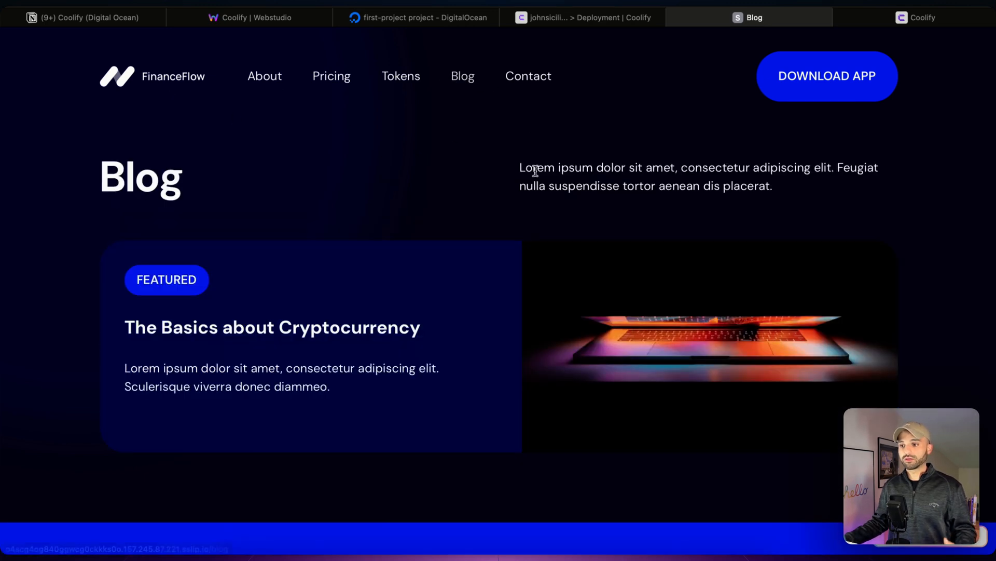
click(331, 76)
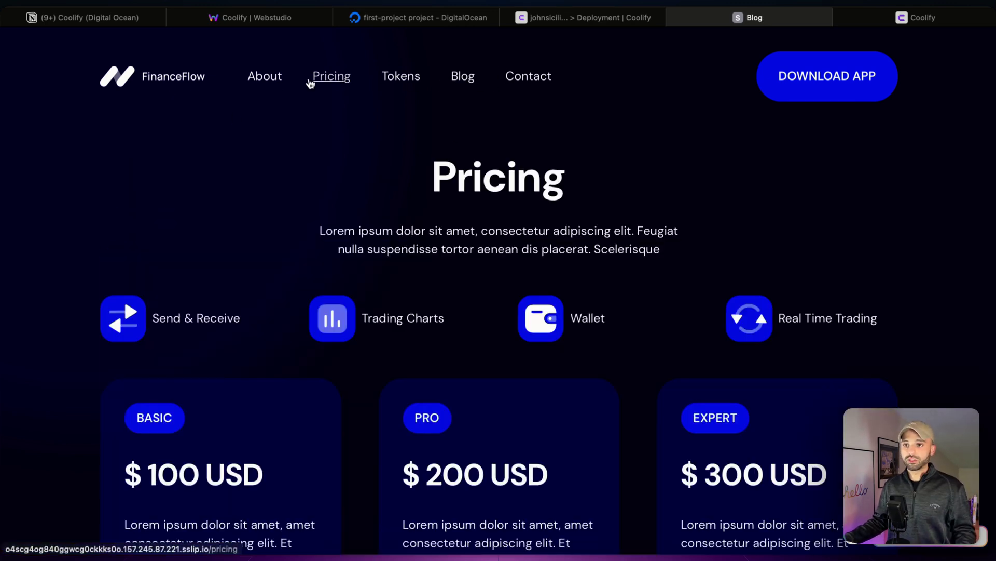
click(153, 75)
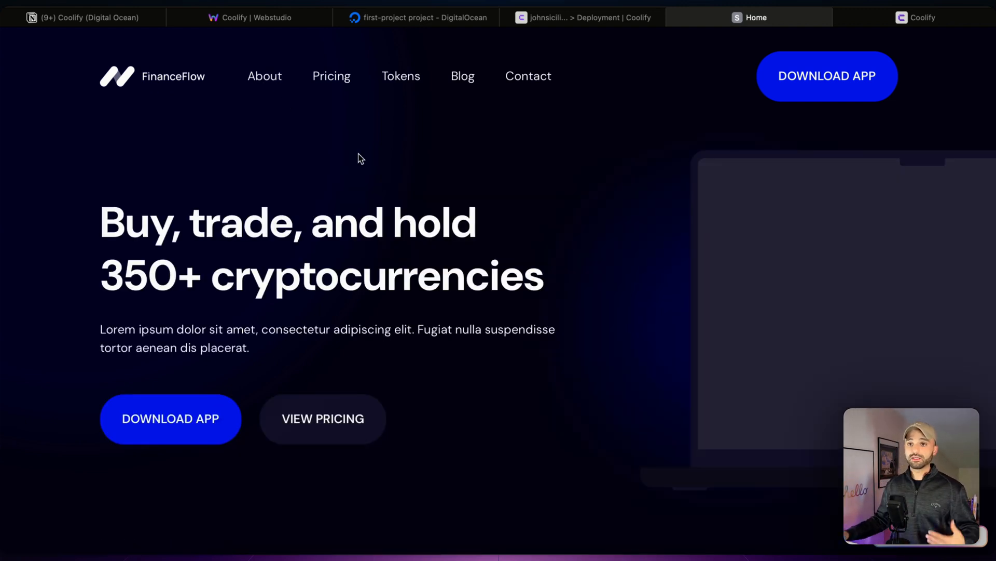
click(83, 18)
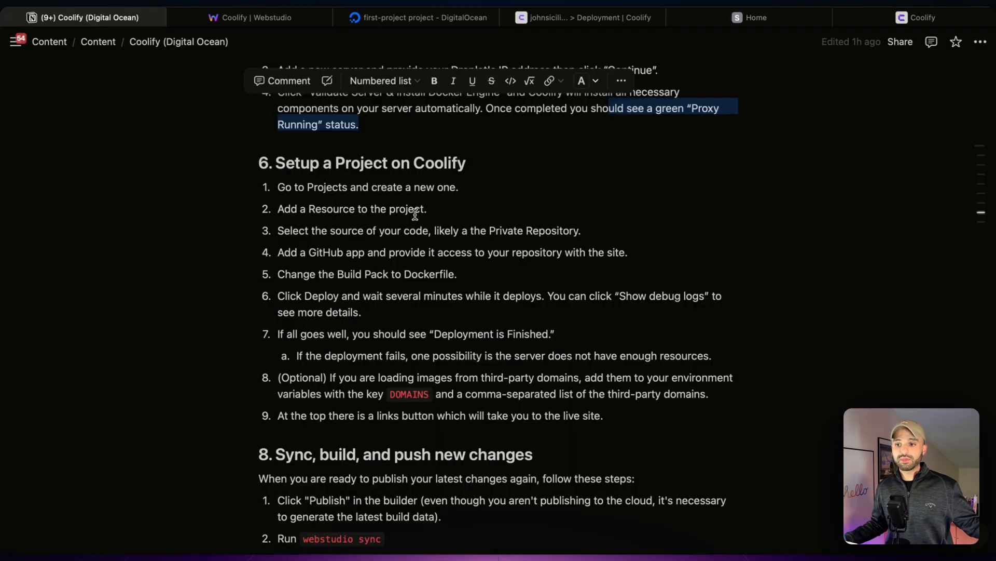
Step: Read section 8 of the guide and show Webstudio's Publish options alongside it
scroll(down, 3)
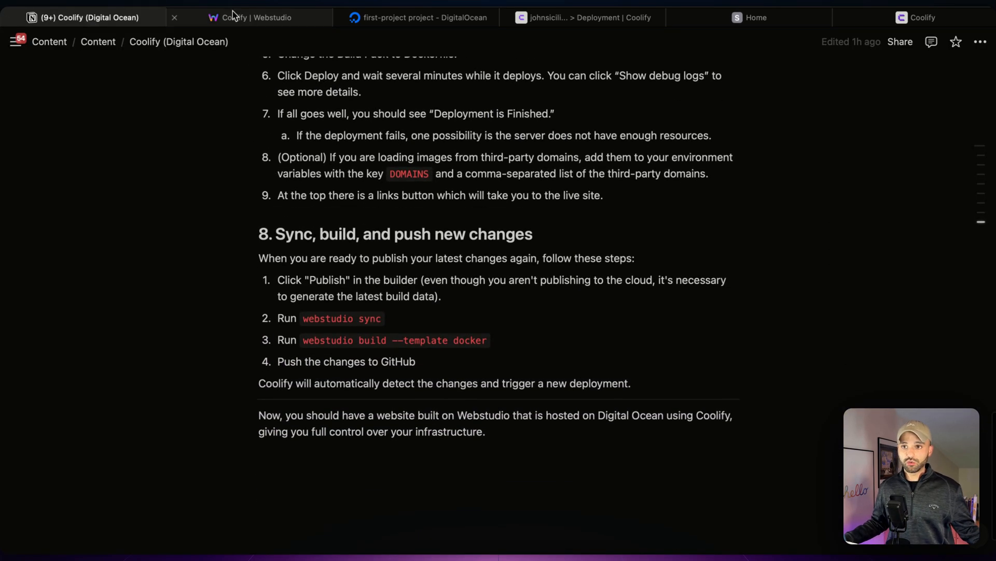
click(248, 18)
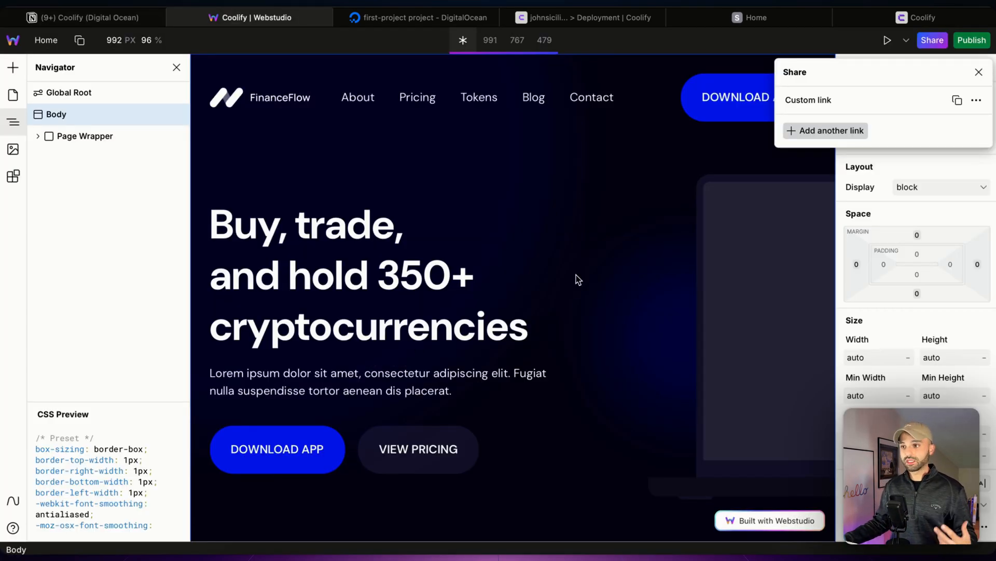
click(89, 18)
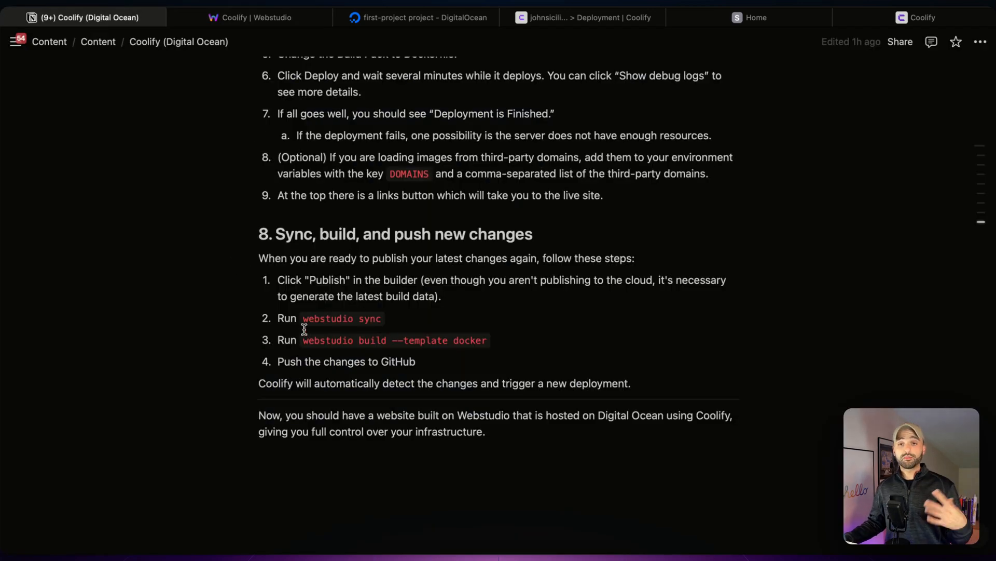
click(249, 17)
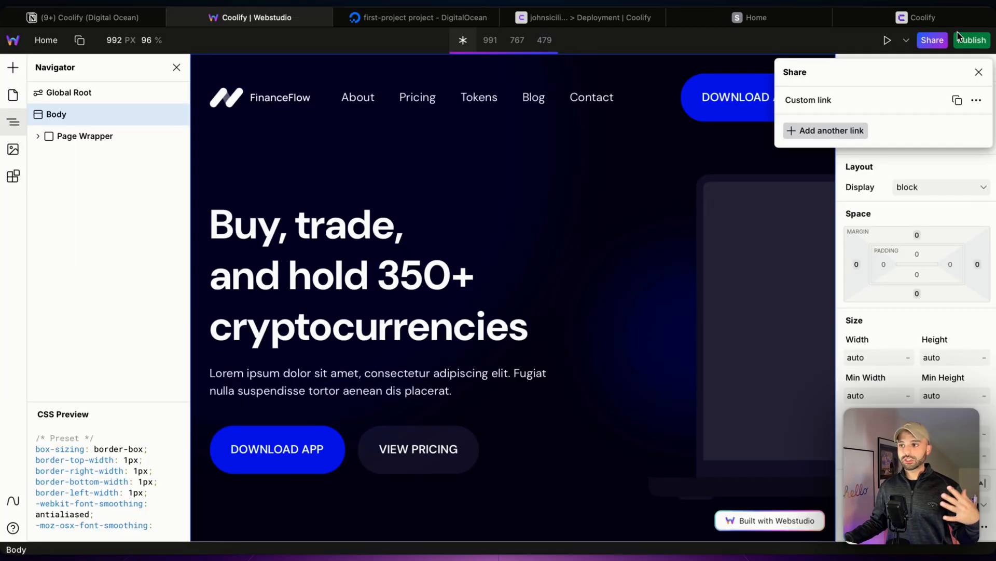
click(972, 40)
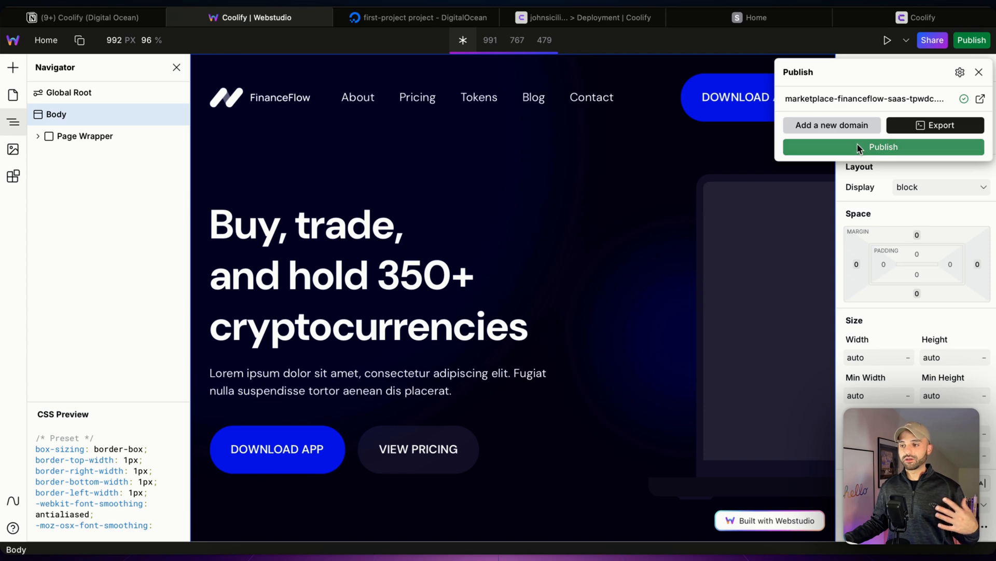
click(89, 18)
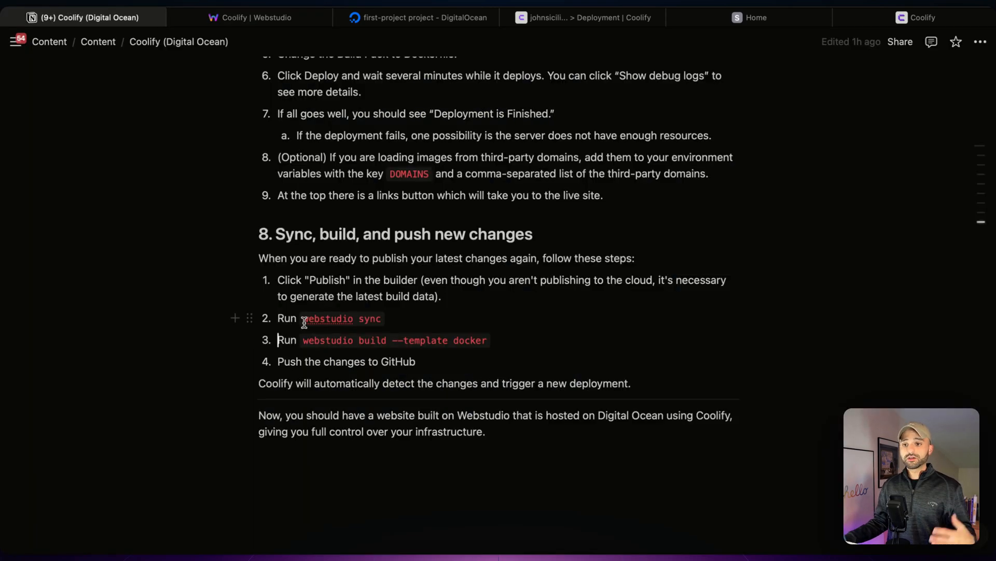
Step: Select the webstudio sync command in the guide, then return to the Coolify deployment
double_click(329, 319)
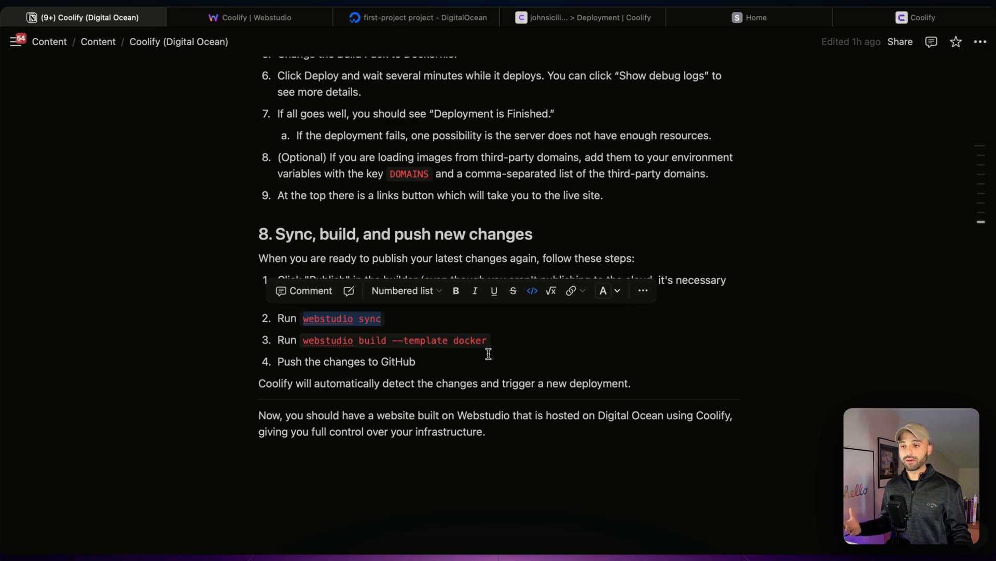
mouse_move(449, 243)
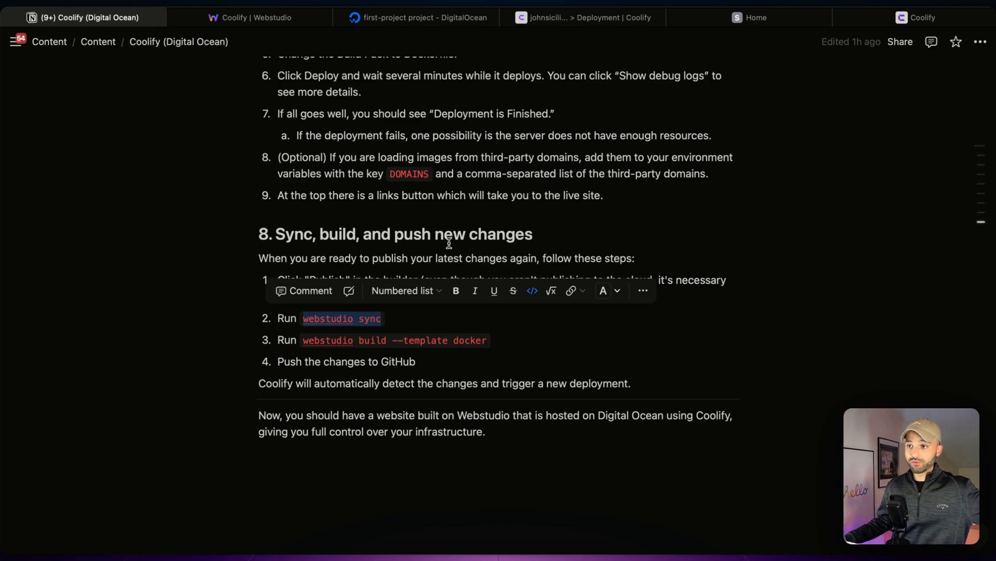
click(581, 17)
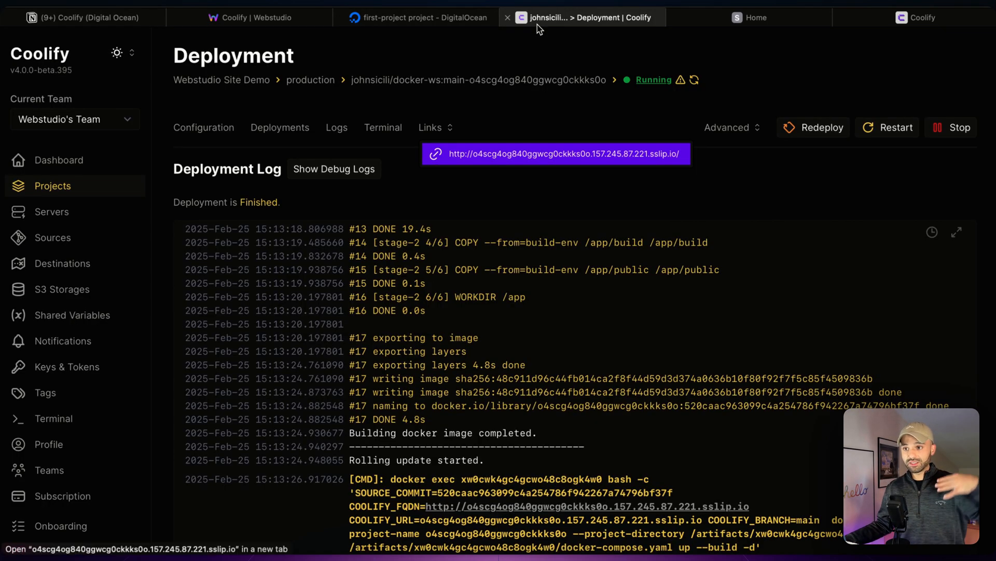